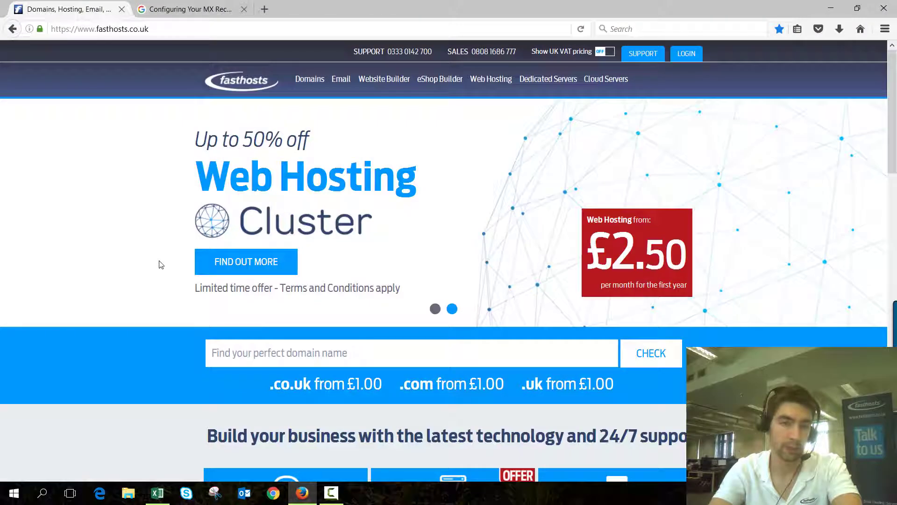
Step: Log in to the Fasthosts Control Panel through Control Panel Login with the saved credentials
click(686, 53)
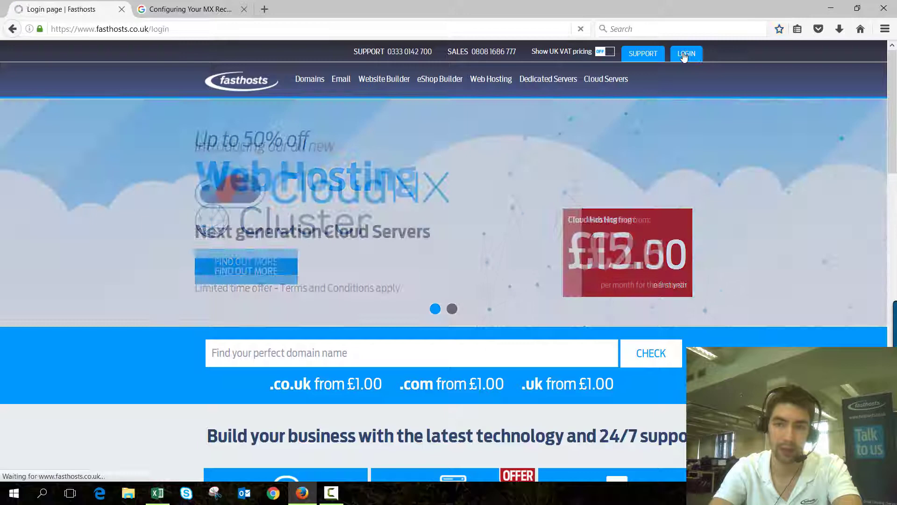
click(686, 53)
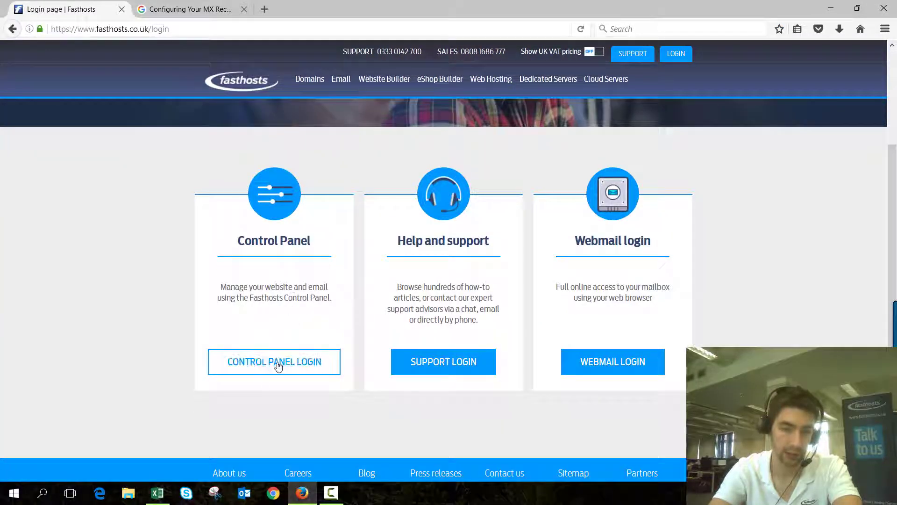
click(274, 361)
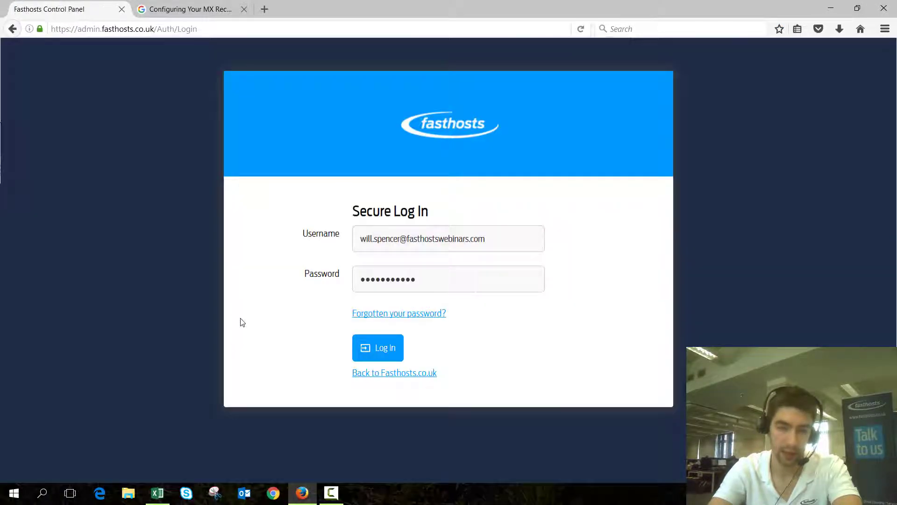
click(385, 348)
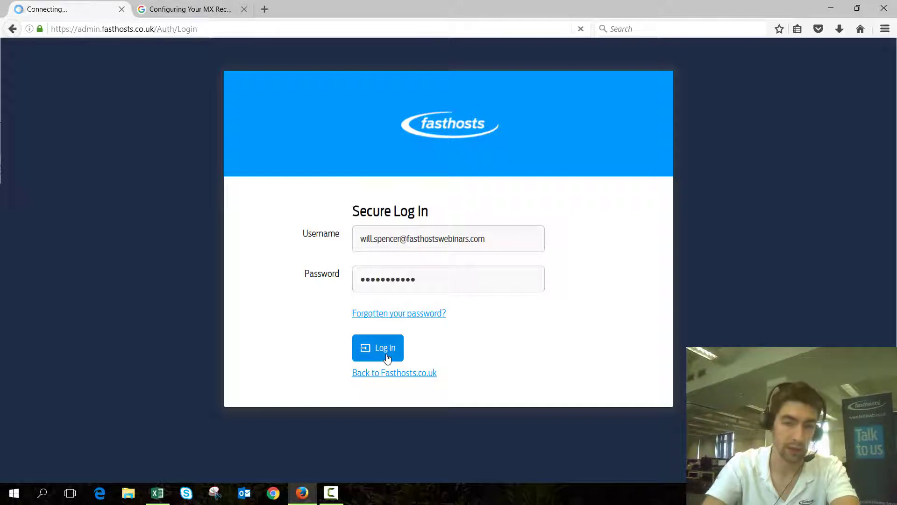
click(378, 348)
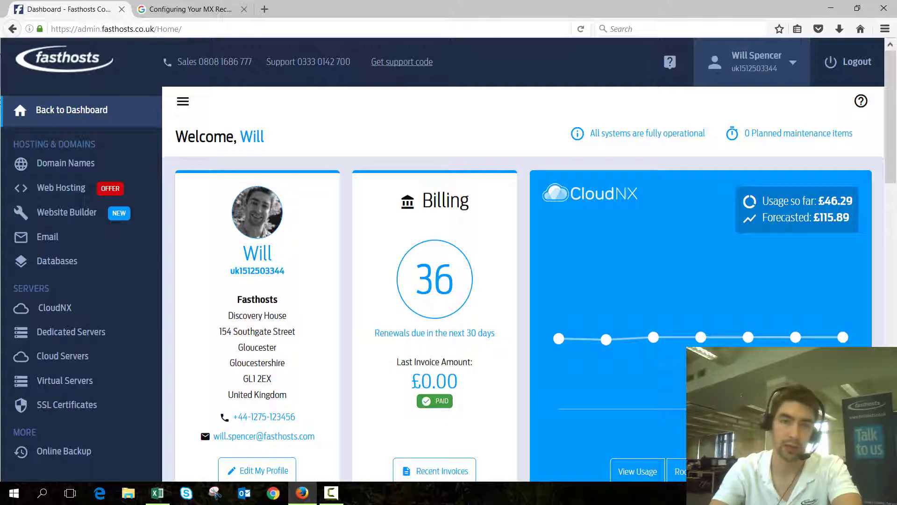
Step: Review Google's MX record instructions, then open and scroll the Domain Names list
click(194, 10)
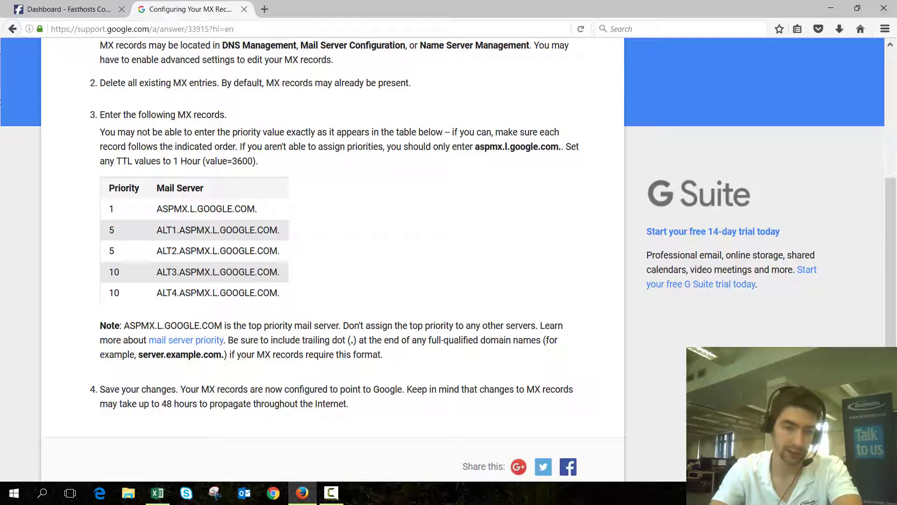
click(65, 10)
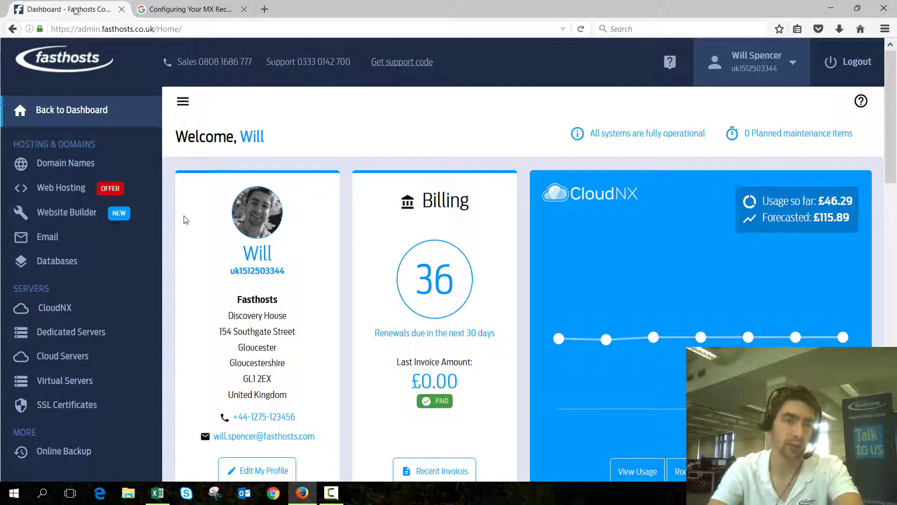
mouse_move(72, 166)
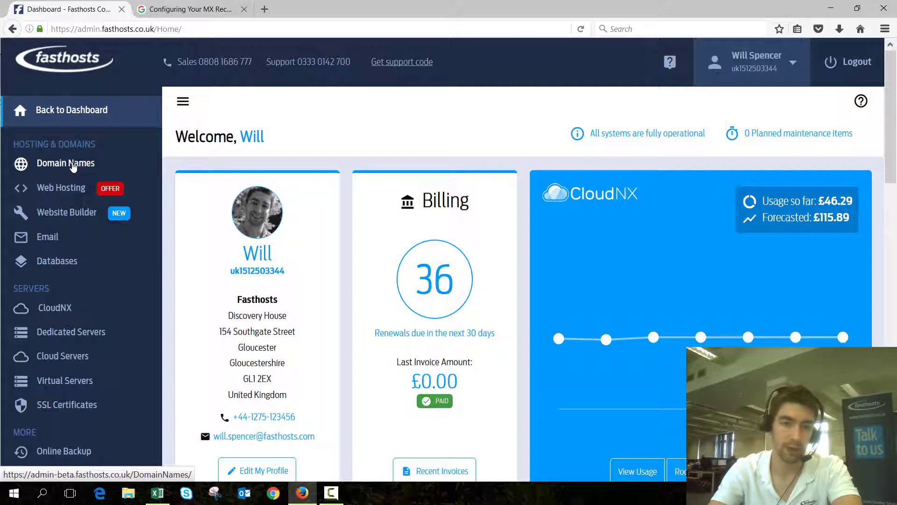
click(66, 164)
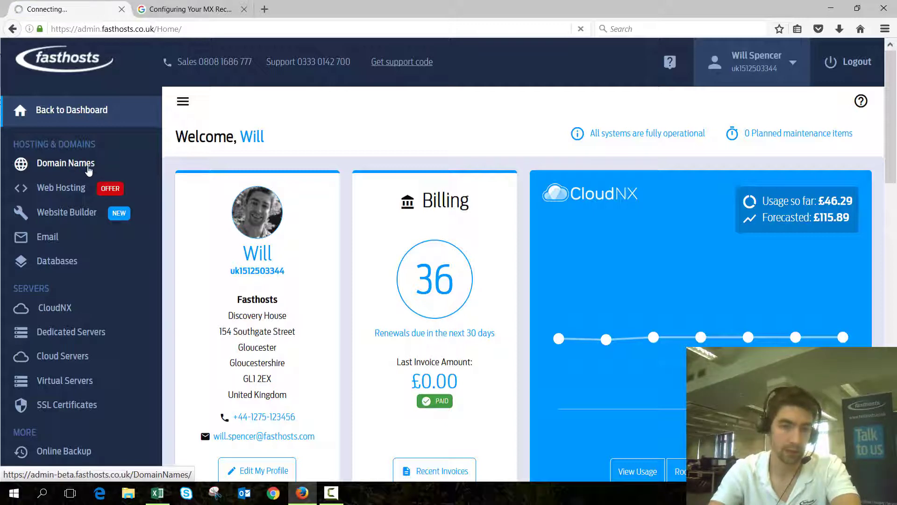
click(66, 164)
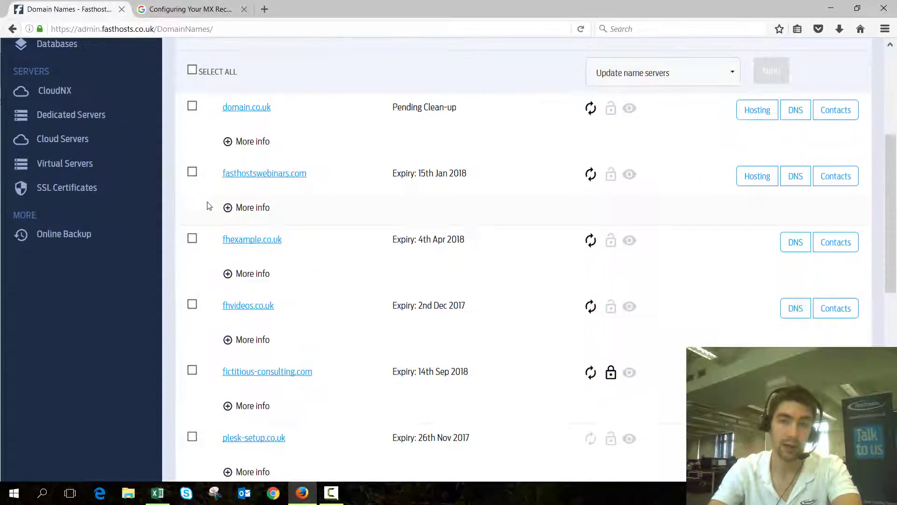
scroll(down, 3)
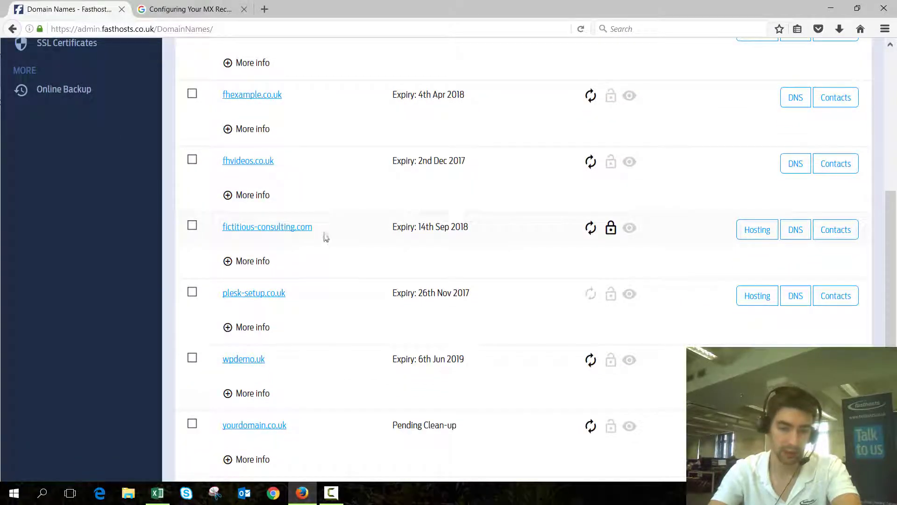
mouse_move(288, 227)
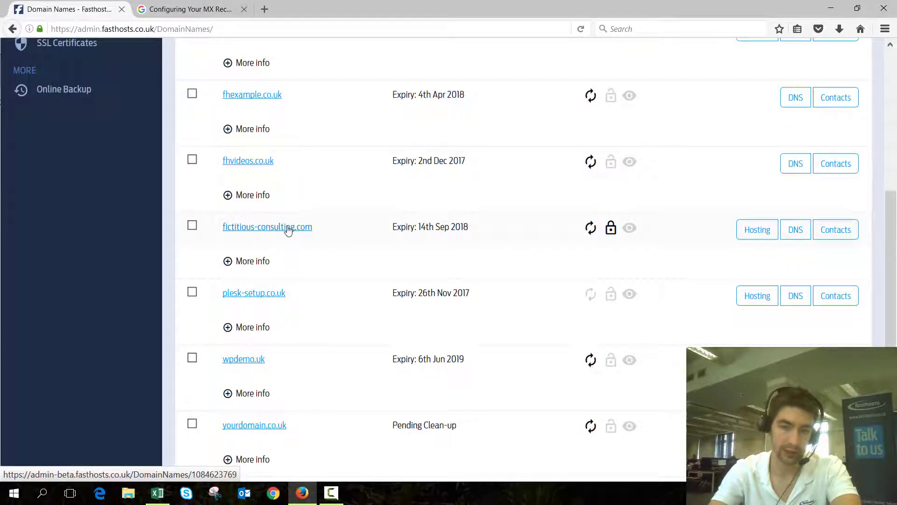
Step: Open fictitious-consulting.com from the domain list and scroll through its Domain Name tab
click(267, 227)
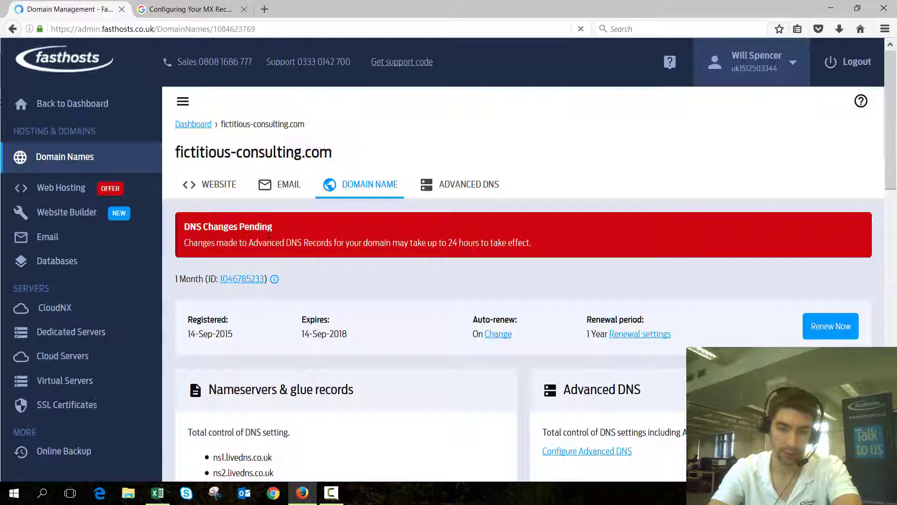
scroll(down, 3)
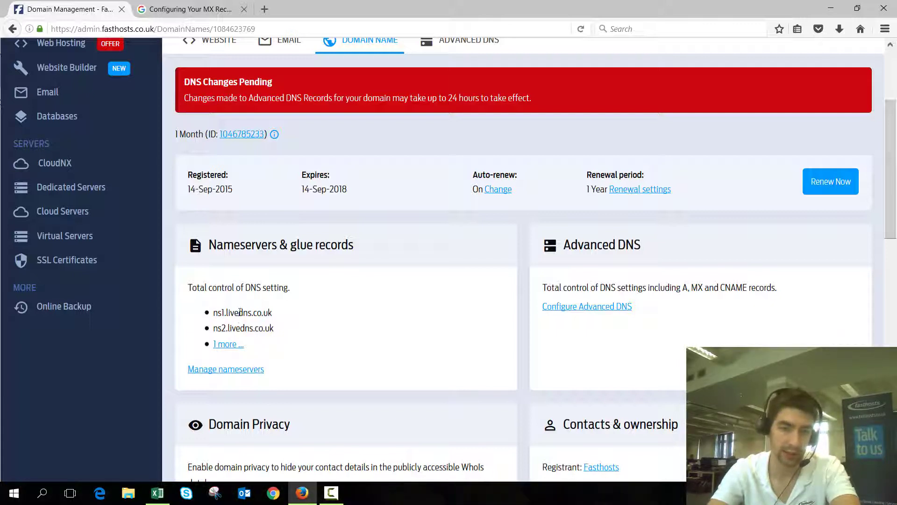
mouse_move(601, 311)
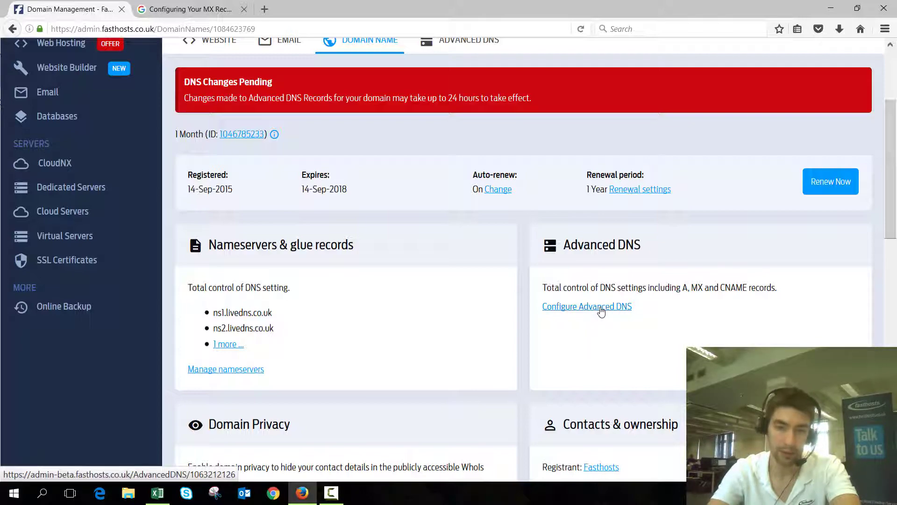
Step: Open Configure Advanced DNS and view the MX record for mailserver.fictitious-consulting.com
click(587, 306)
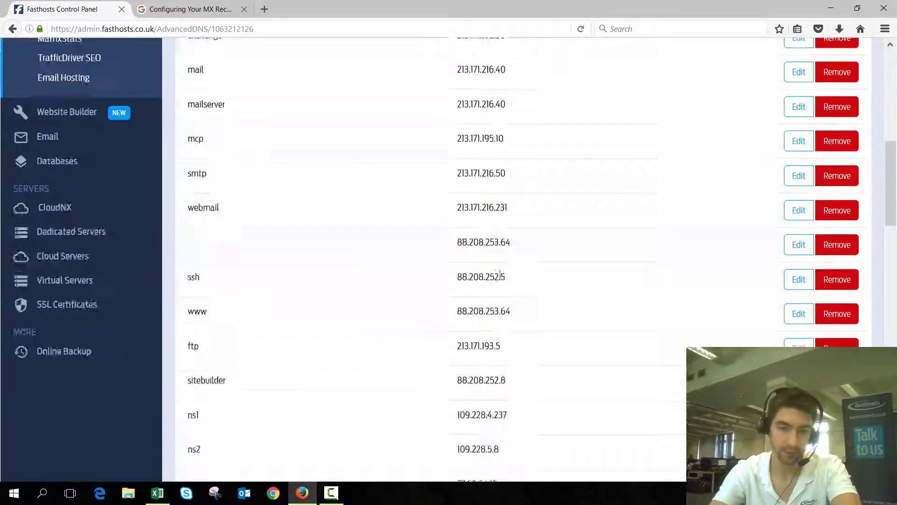
scroll(down, 3)
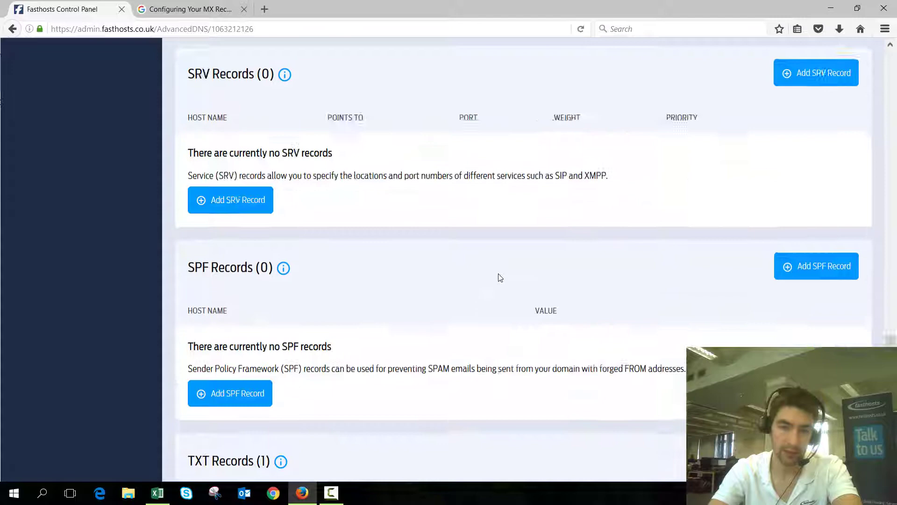
scroll(up, 3)
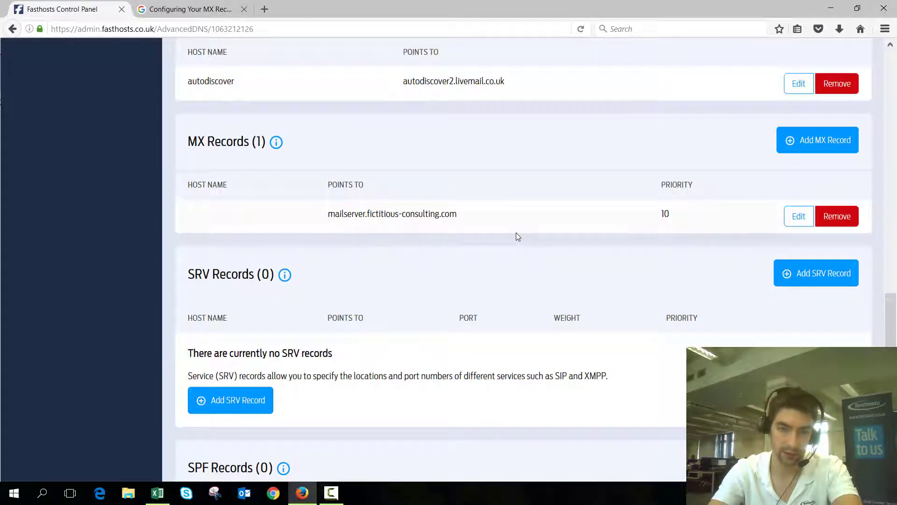
mouse_move(181, 139)
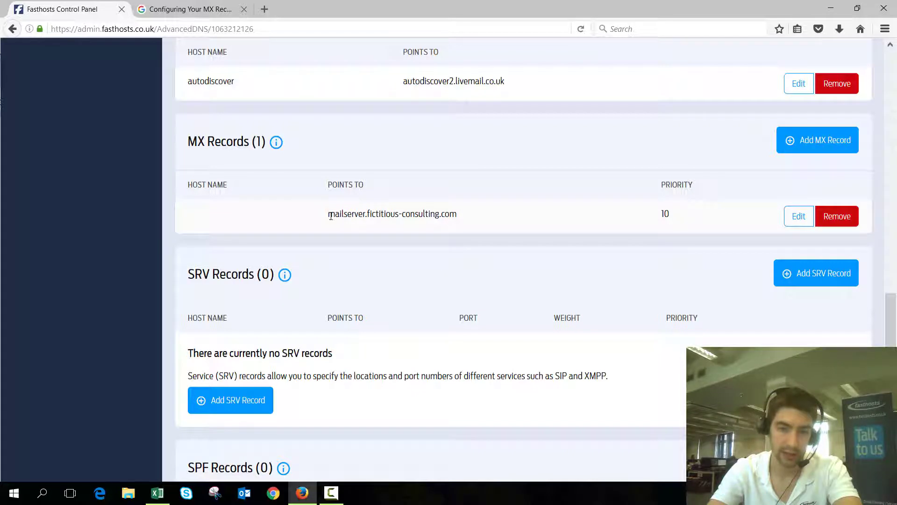
mouse_move(461, 214)
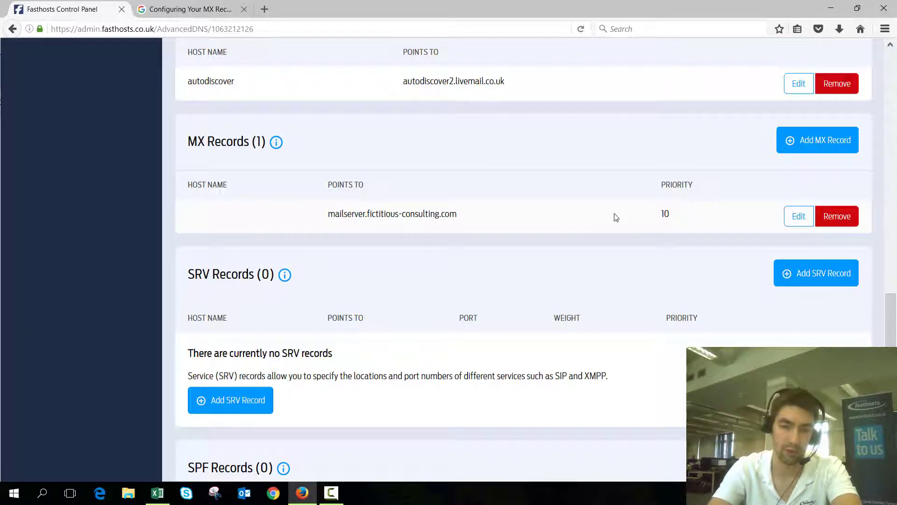
mouse_move(816, 152)
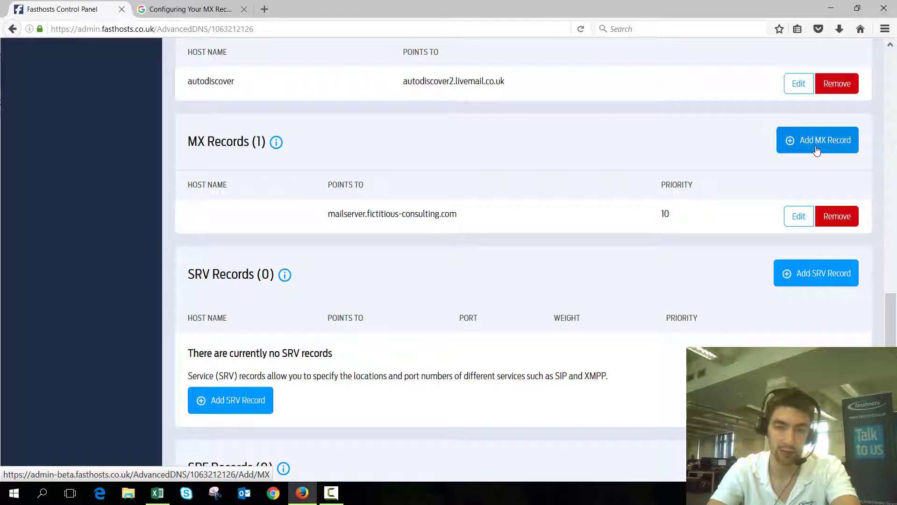
Step: Save a new MX record for ASPMX.L.GOOGLE.COM, copied from Google's instructions, at priority 1
click(818, 140)
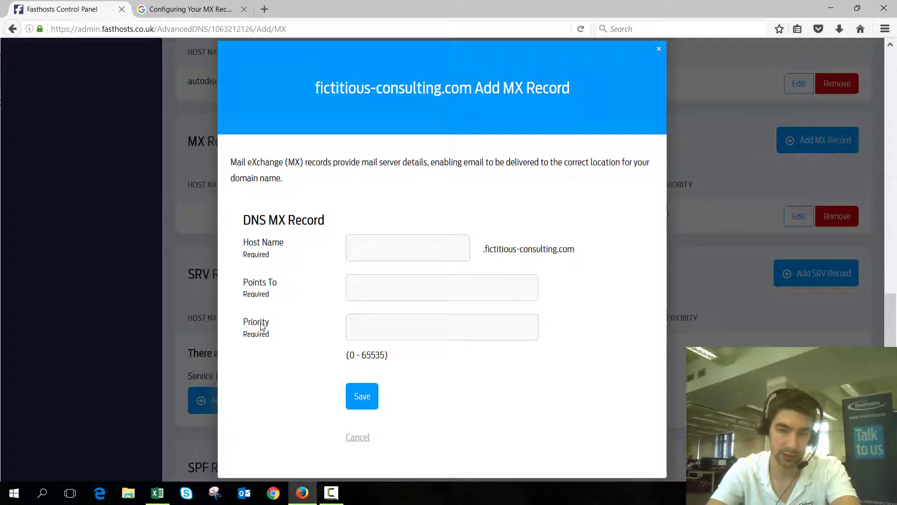
mouse_move(277, 300)
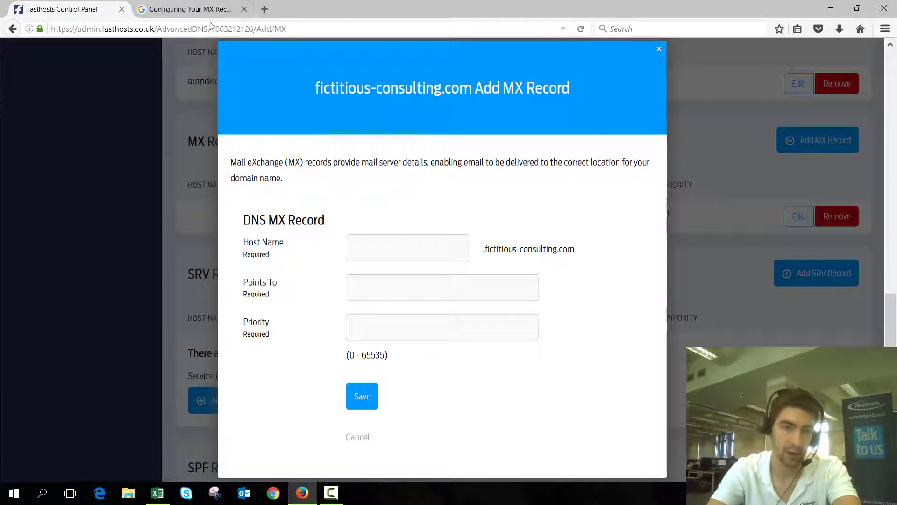
click(194, 10)
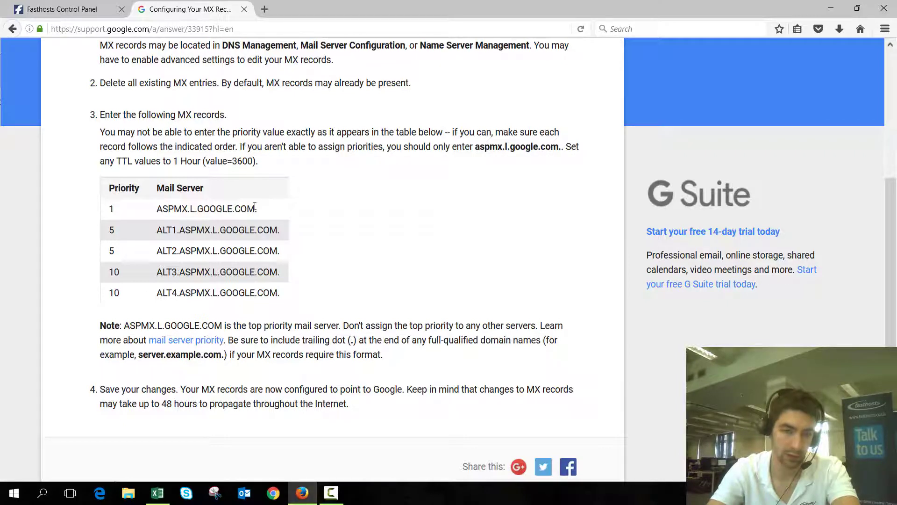
double_click(205, 209)
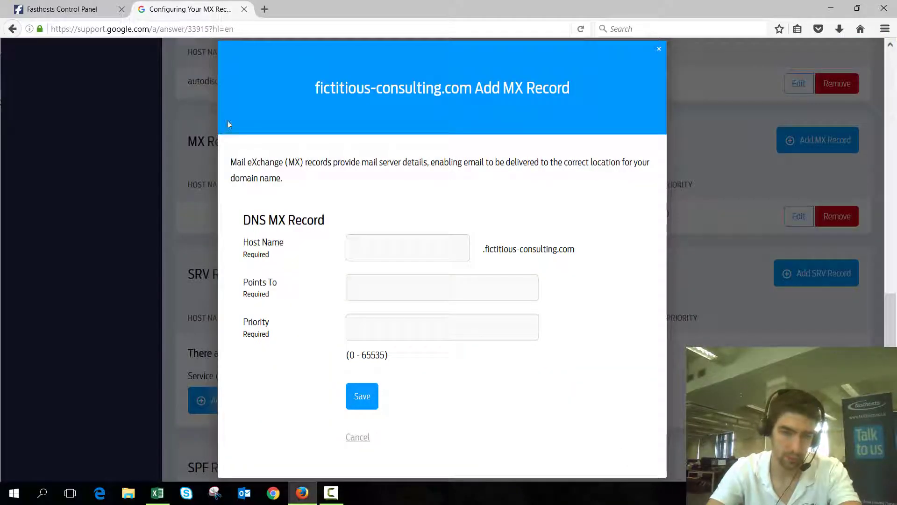
text(ASPMX.L.GOOGLE.COM)
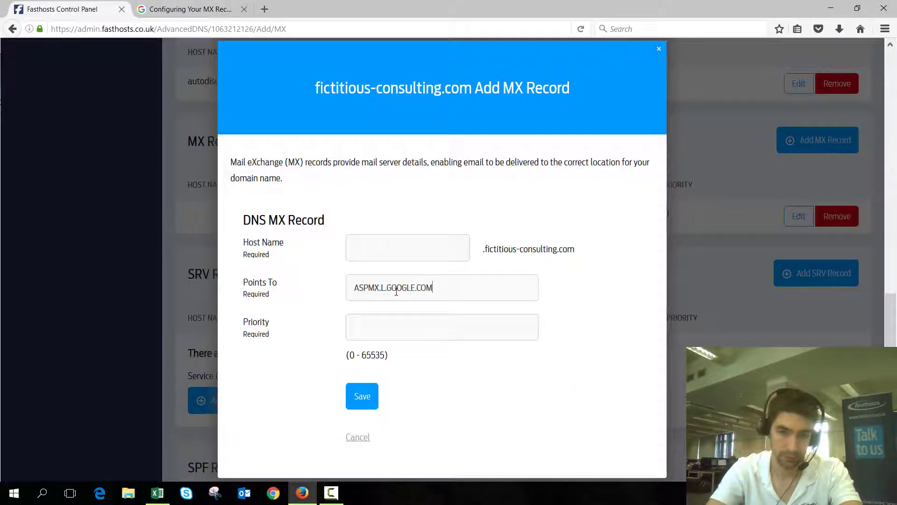
click(185, 9)
text(1)
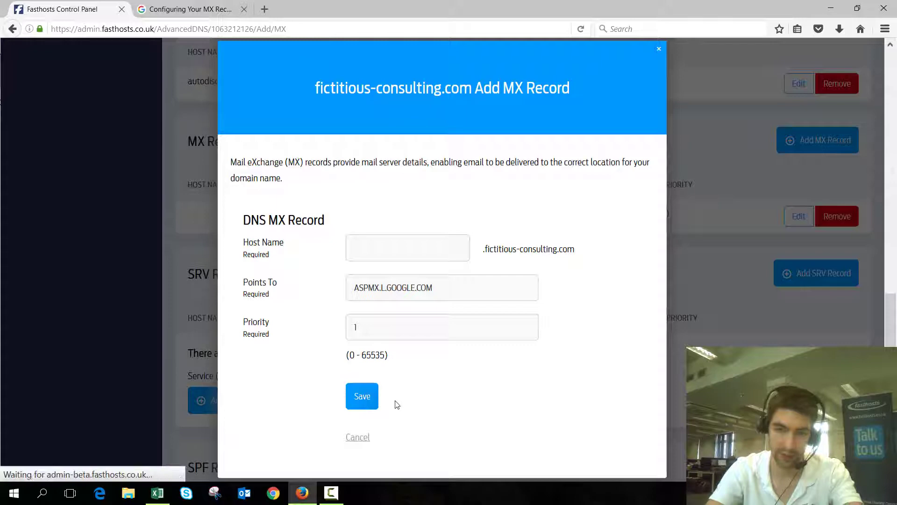
click(362, 396)
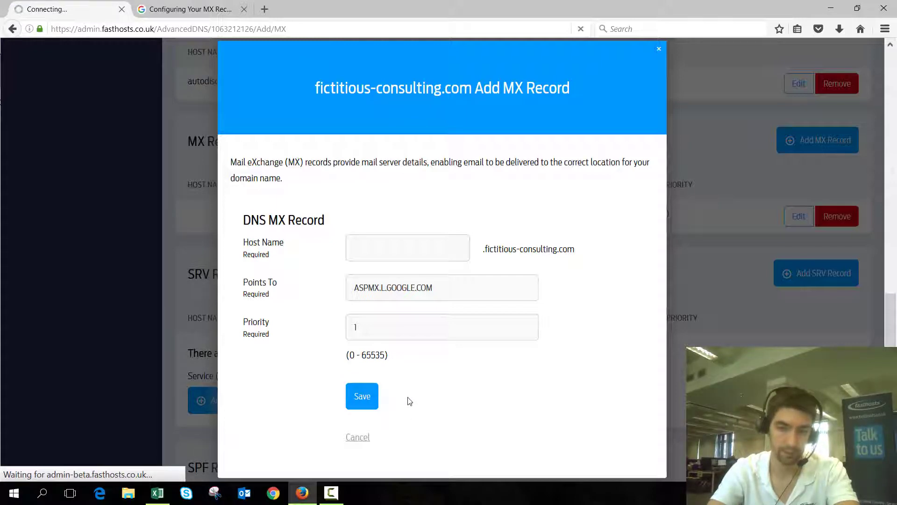
click(362, 396)
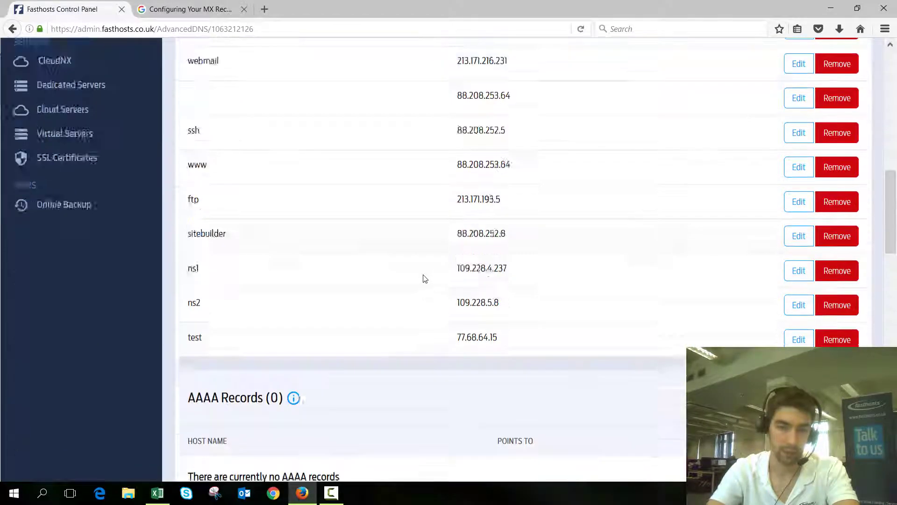
Step: Review the two listed MX records and start another Add MX Record form
scroll(down, 3)
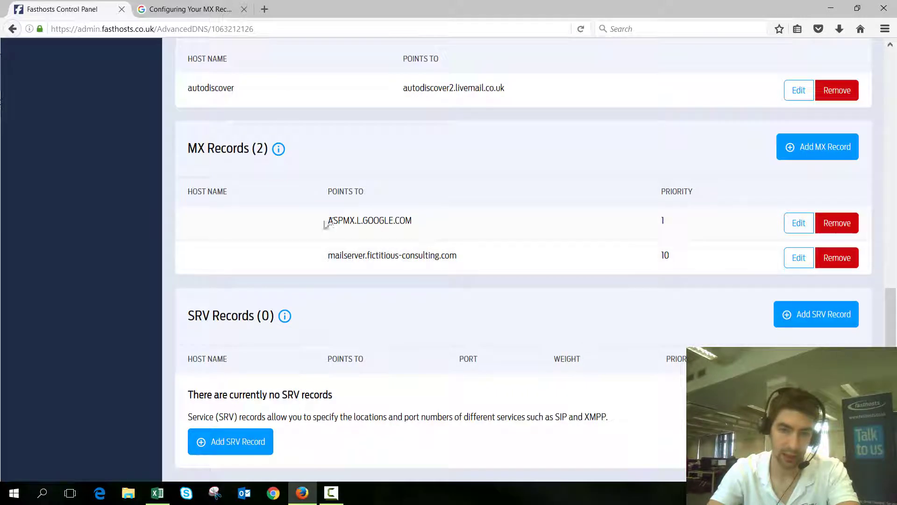
mouse_move(388, 220)
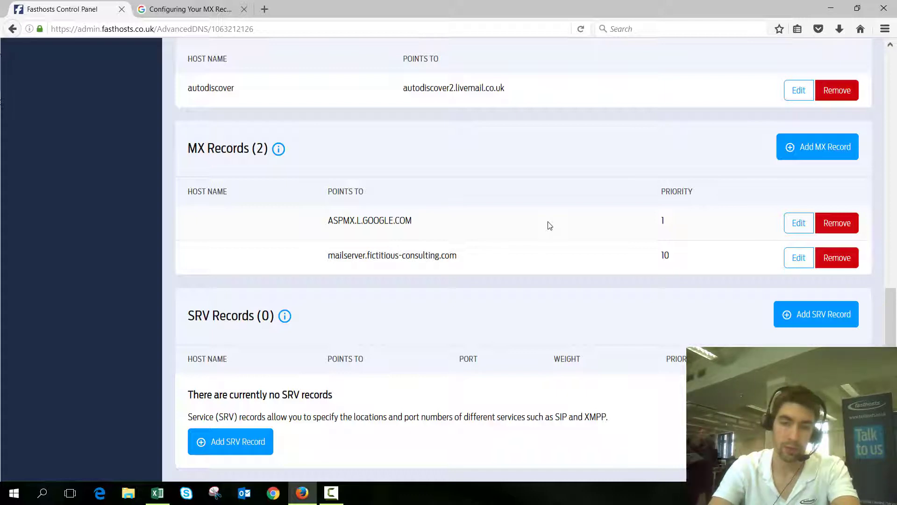
mouse_move(655, 222)
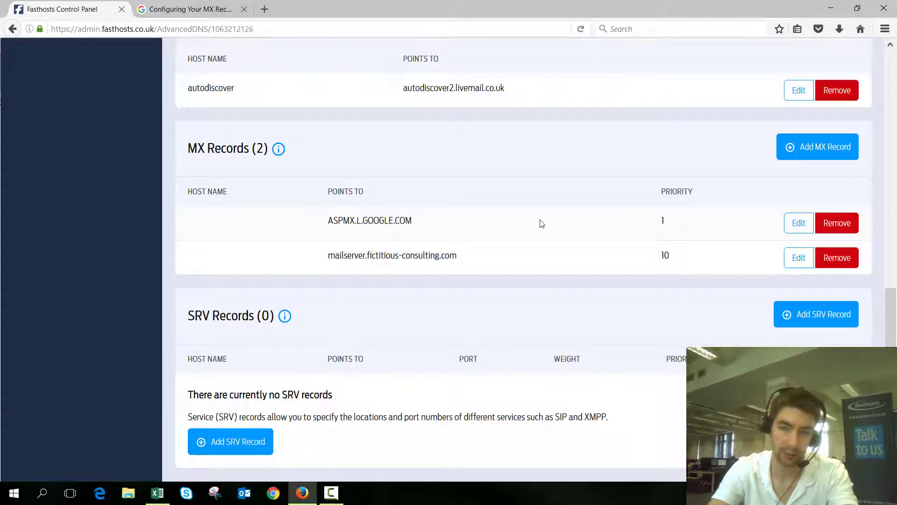
mouse_move(525, 216)
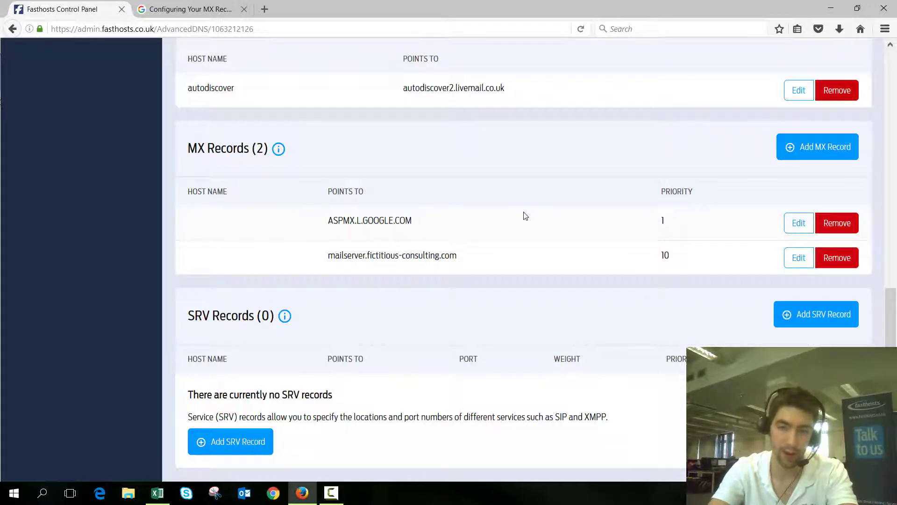
click(837, 258)
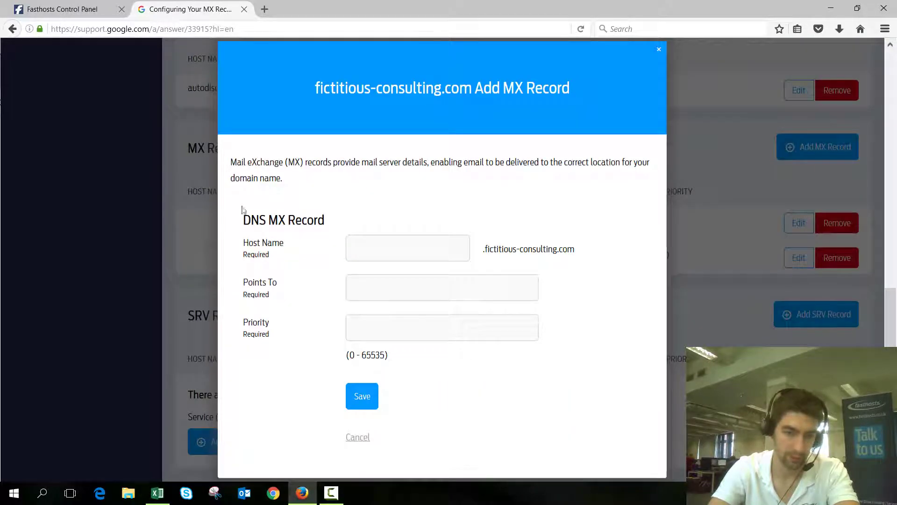
Step: Save an MX record pointing to ALT1.ASPMX.L.GOOGLE.COM with priority 5
text(ALT1.ASPMX.L.GOOGLE.COM)
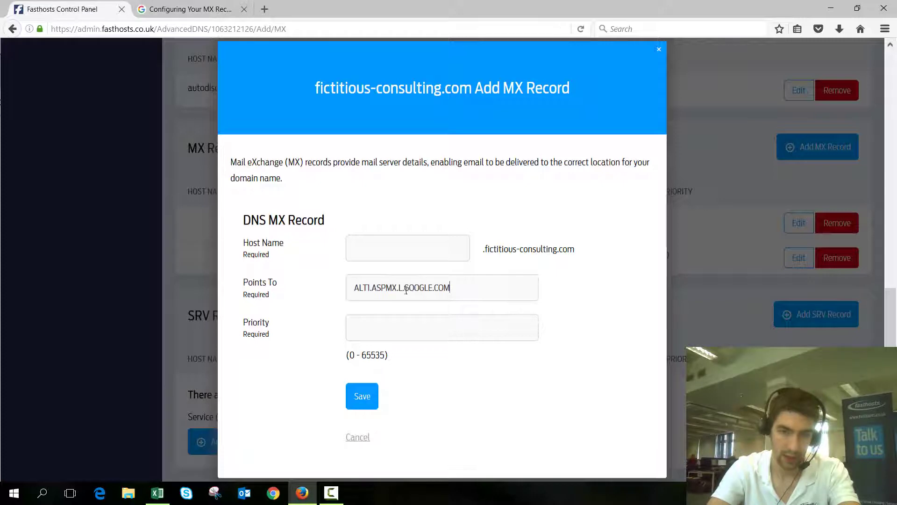
click(417, 328)
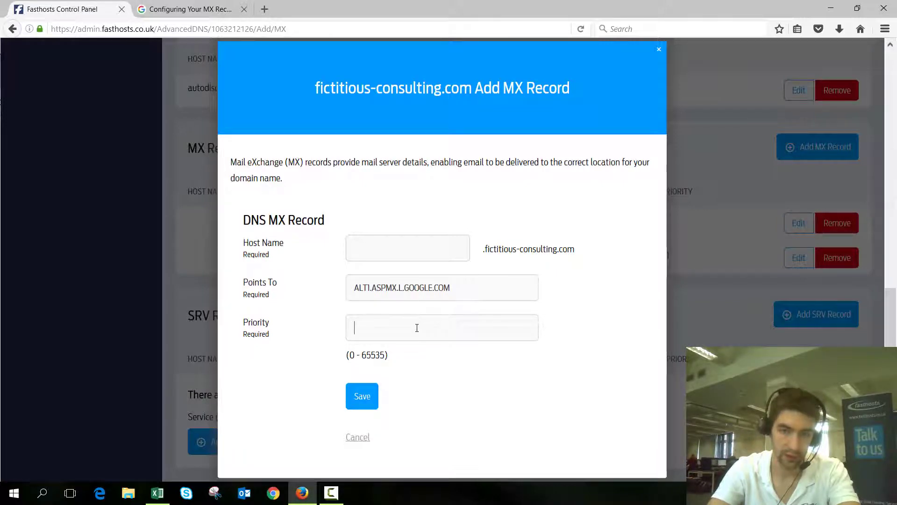
text(5)
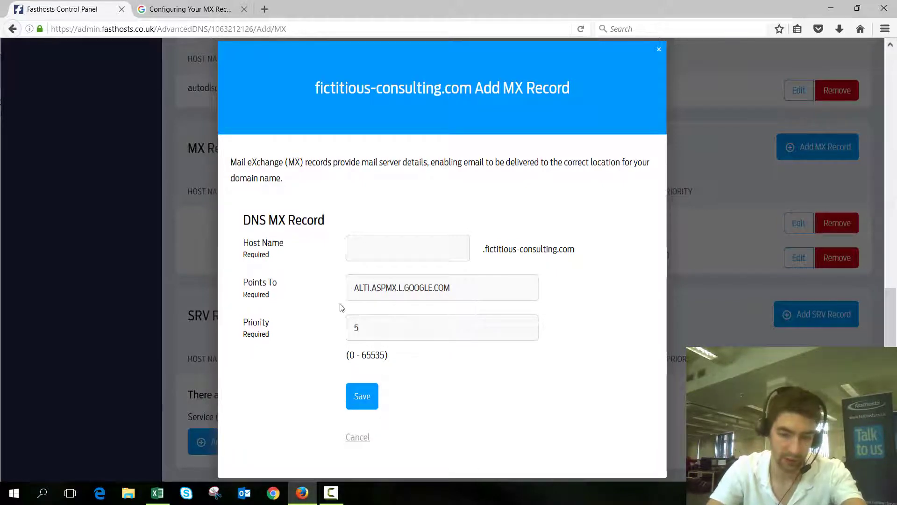
click(362, 395)
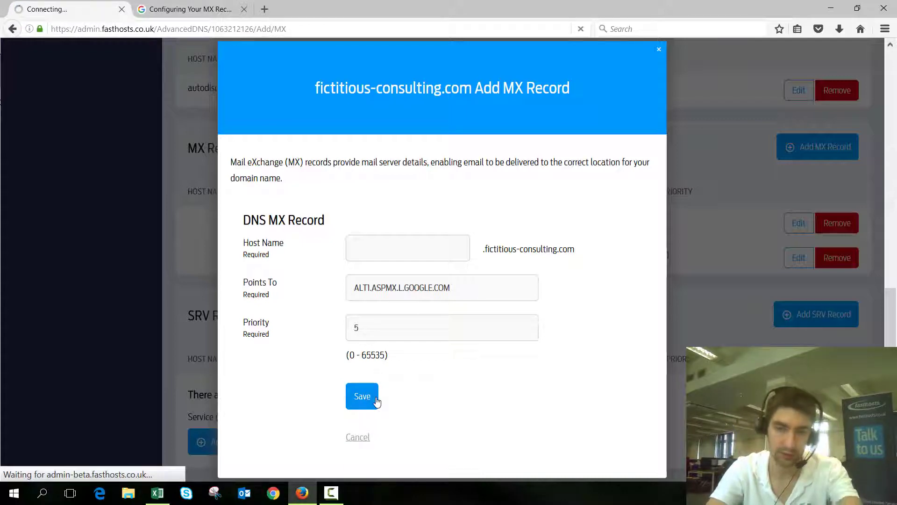
click(362, 396)
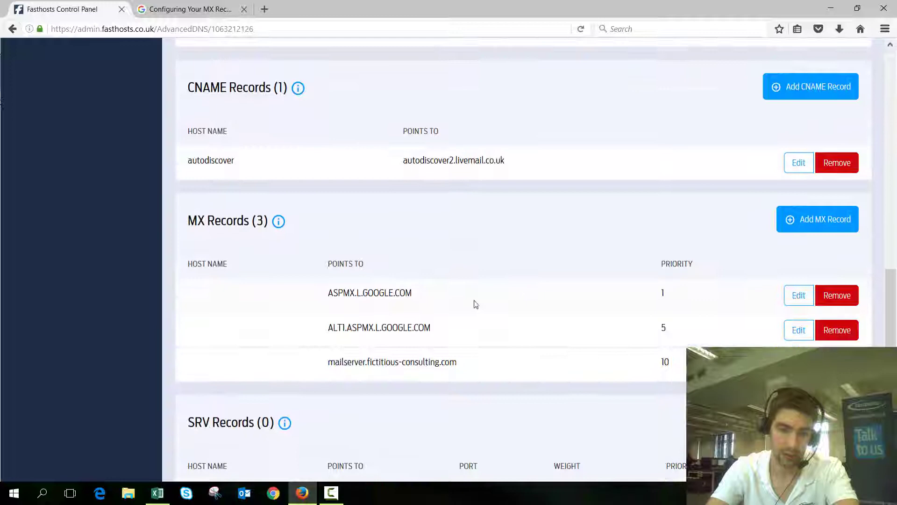
mouse_move(661, 337)
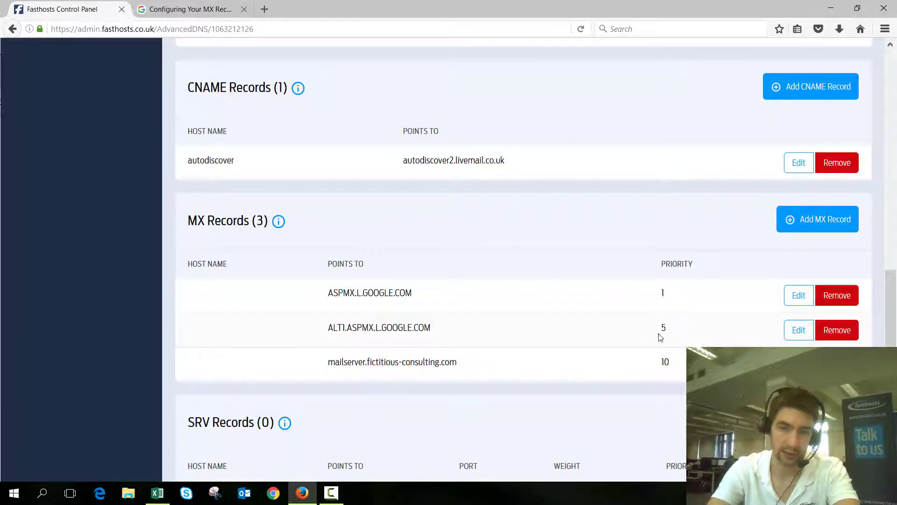
mouse_move(497, 384)
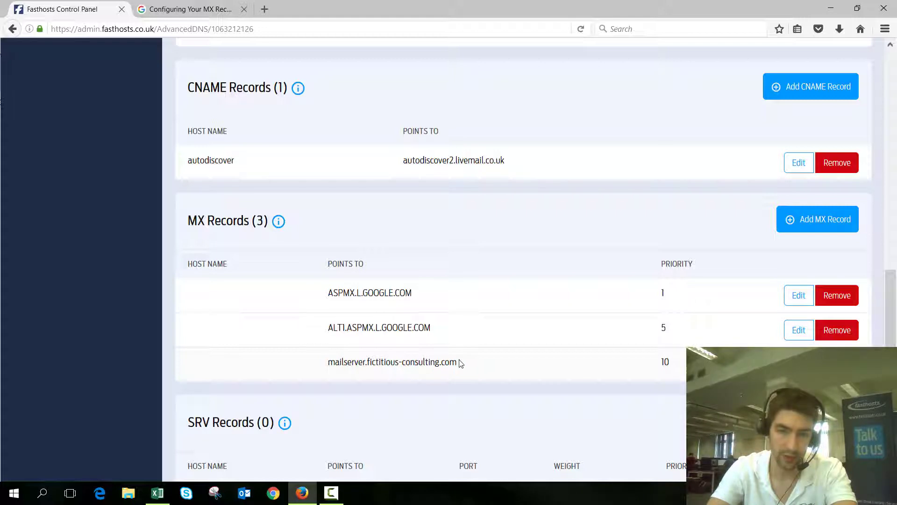
mouse_move(447, 364)
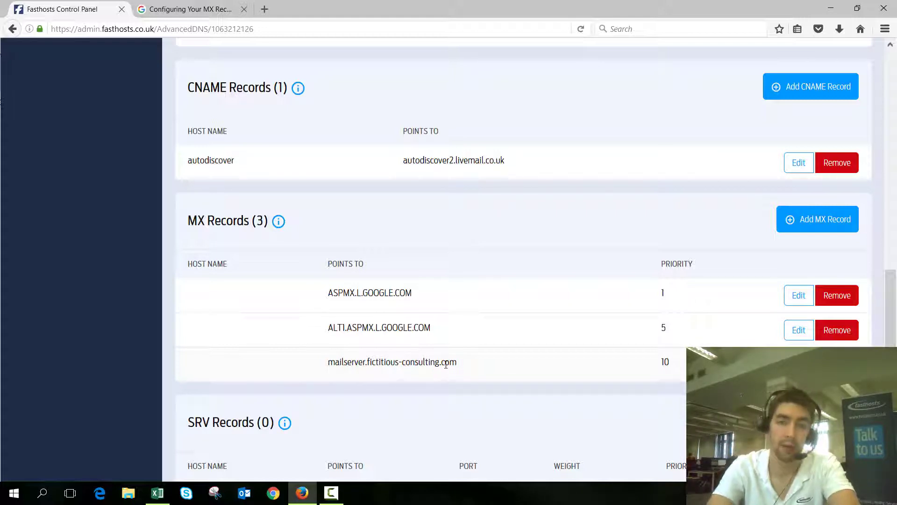
mouse_move(611, 365)
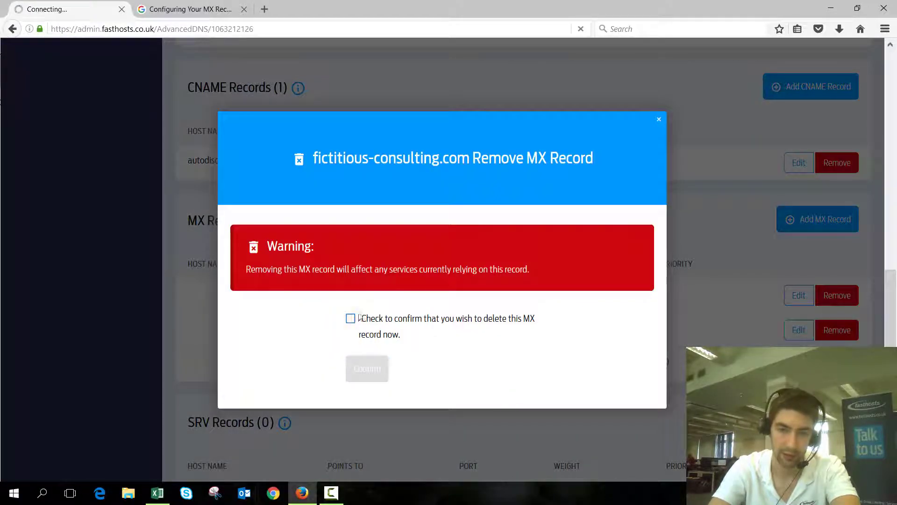
click(350, 318)
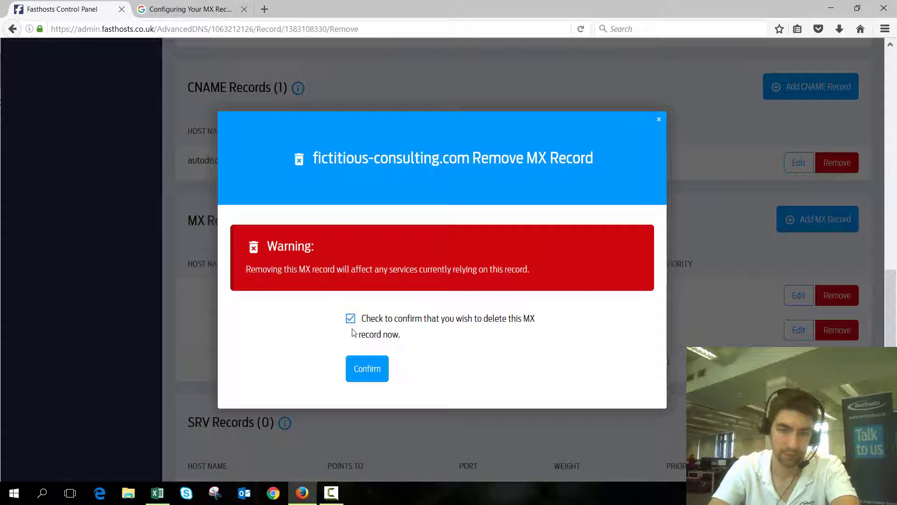
click(367, 369)
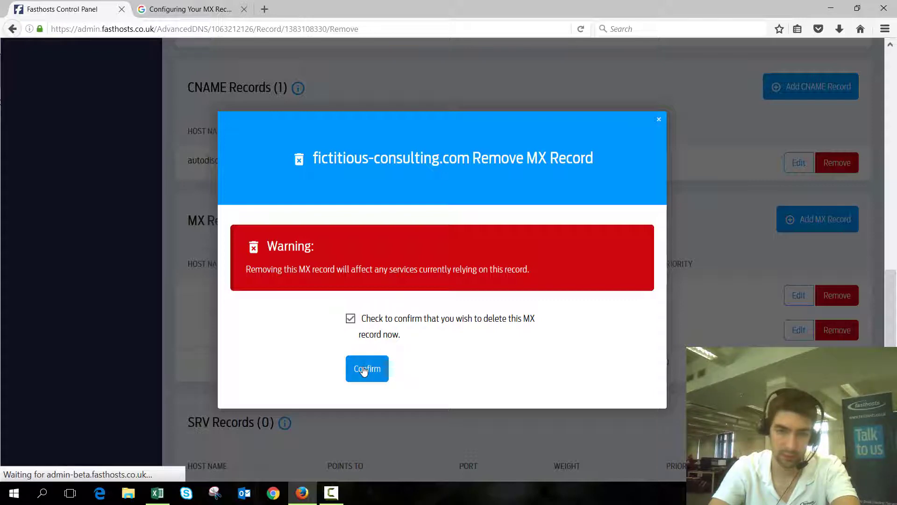
click(367, 369)
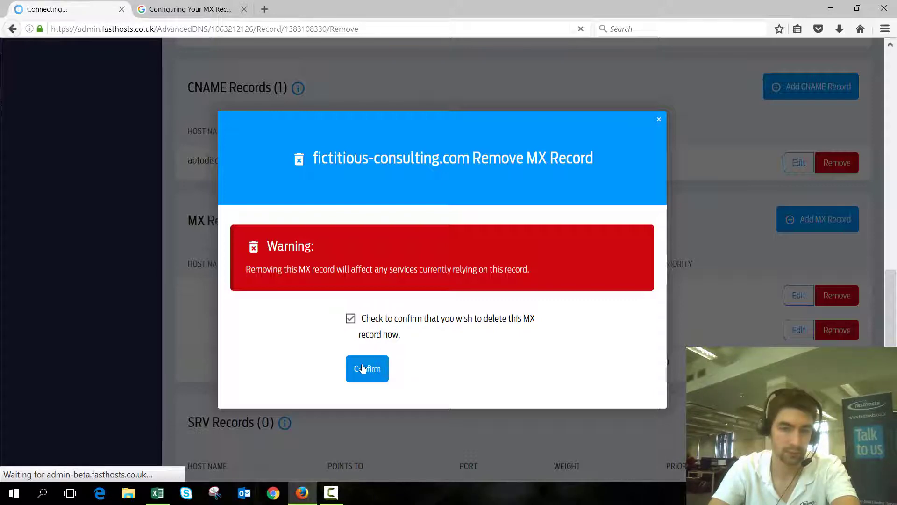
click(367, 369)
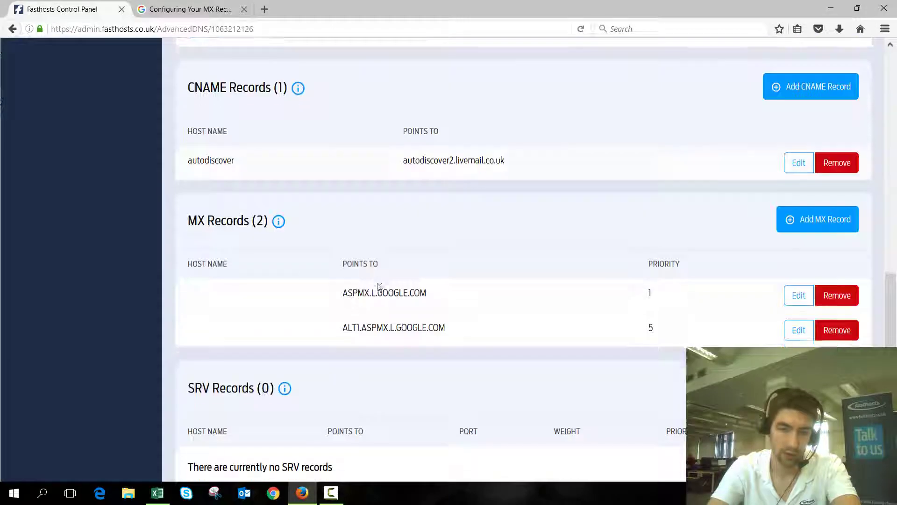
mouse_move(440, 323)
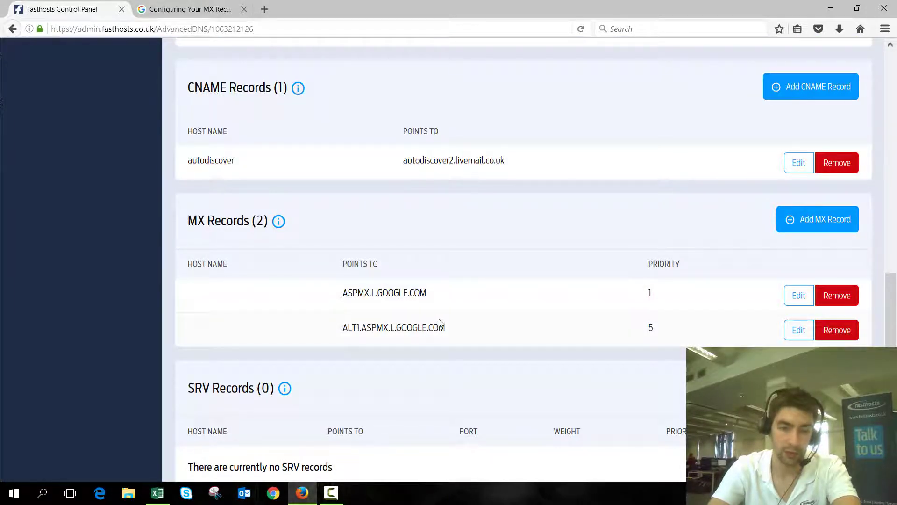
click(194, 9)
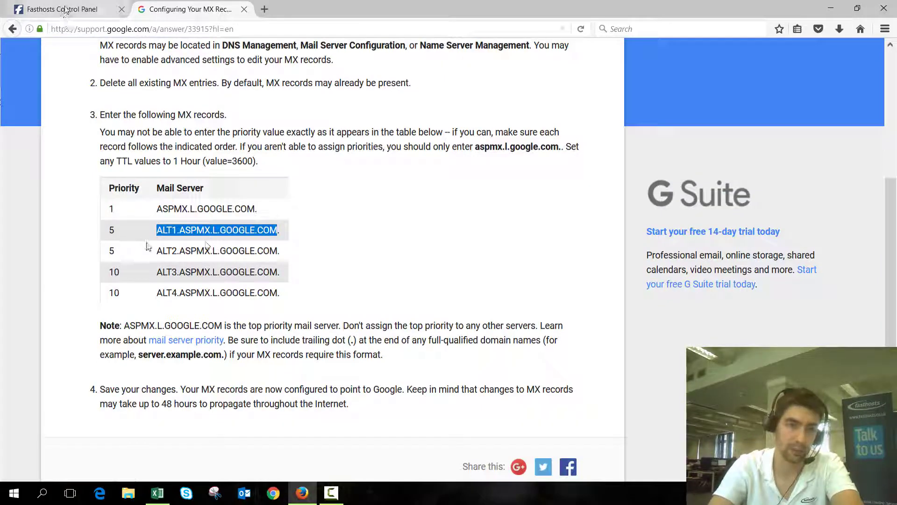
click(61, 10)
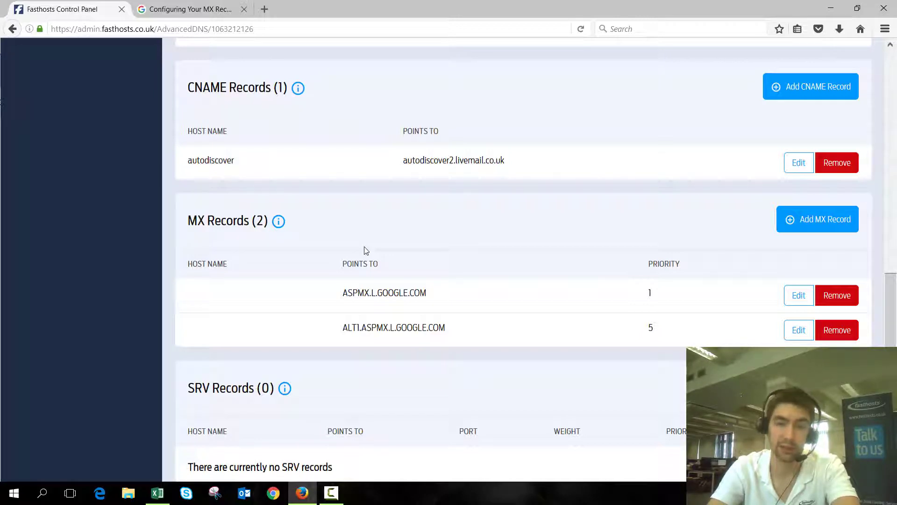
mouse_move(367, 252)
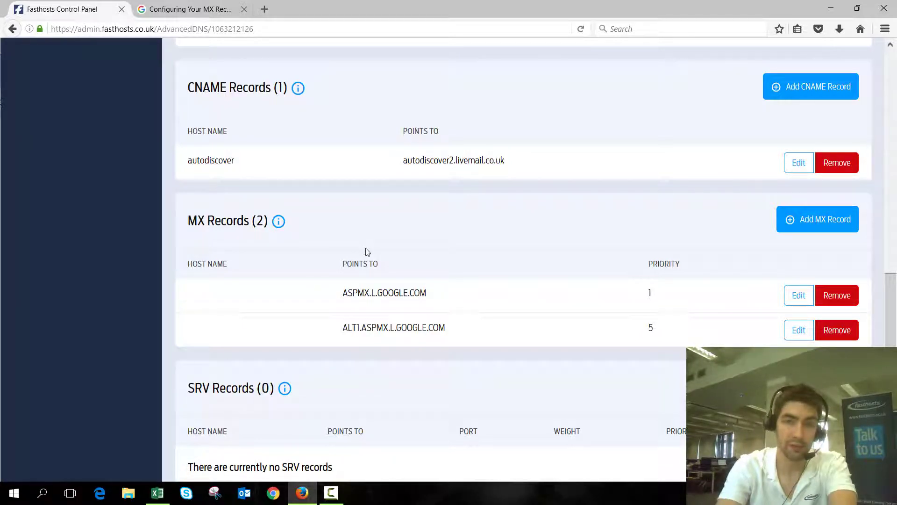
mouse_move(372, 255)
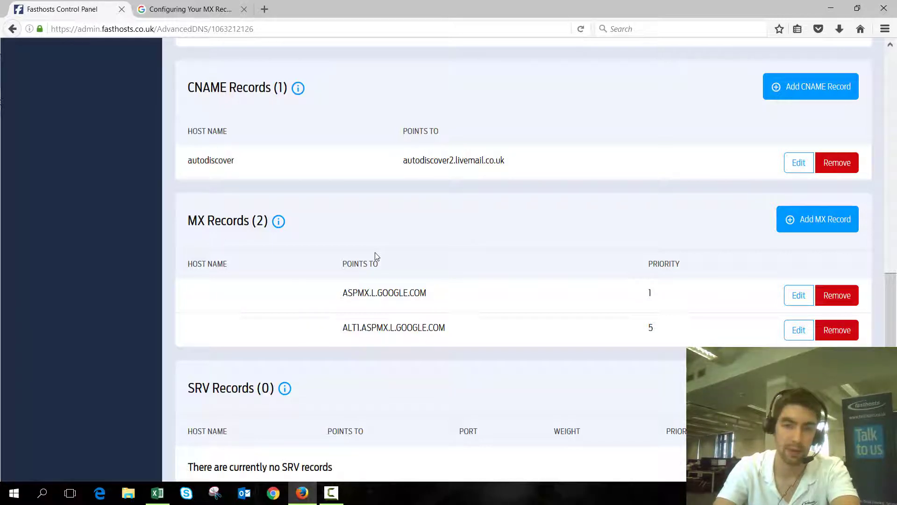
Step: Scroll the MX Records list to locate the ASPMX.L.GOOGLE.COM record
scroll(up, 3)
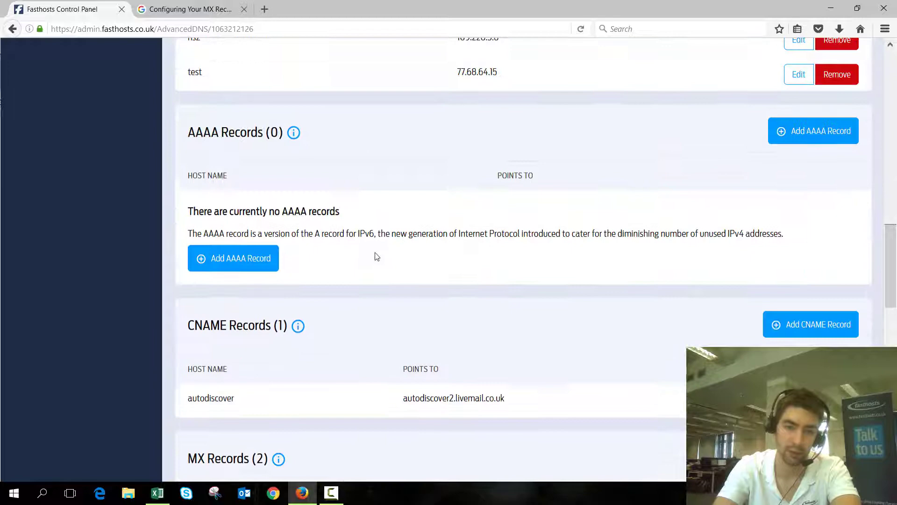
scroll(up, 3)
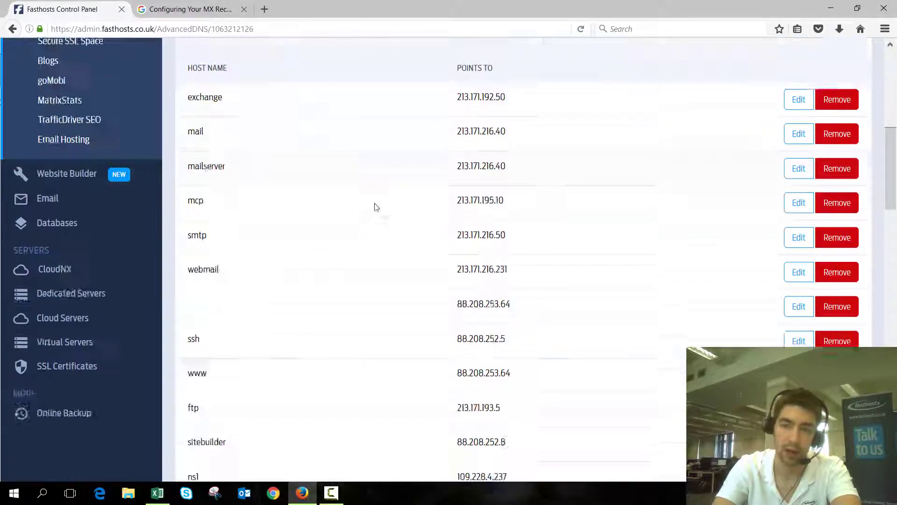
scroll(down, 3)
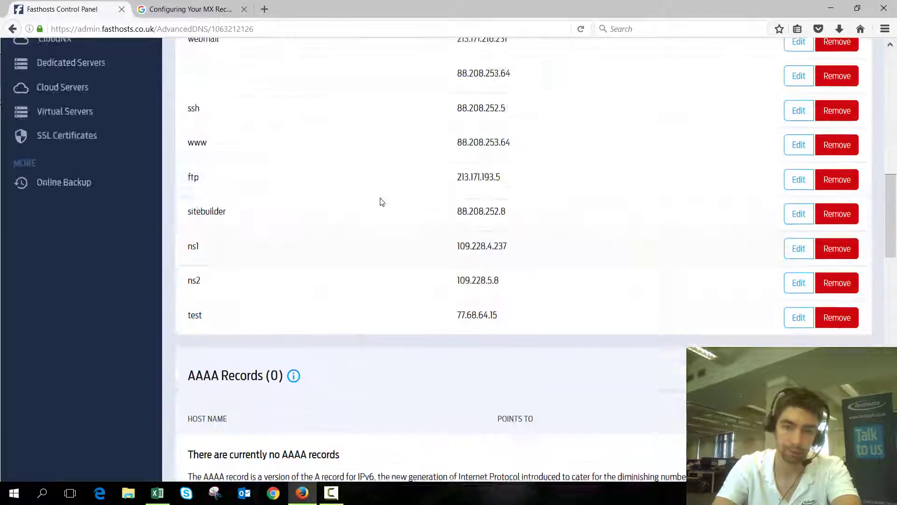
scroll(up, 3)
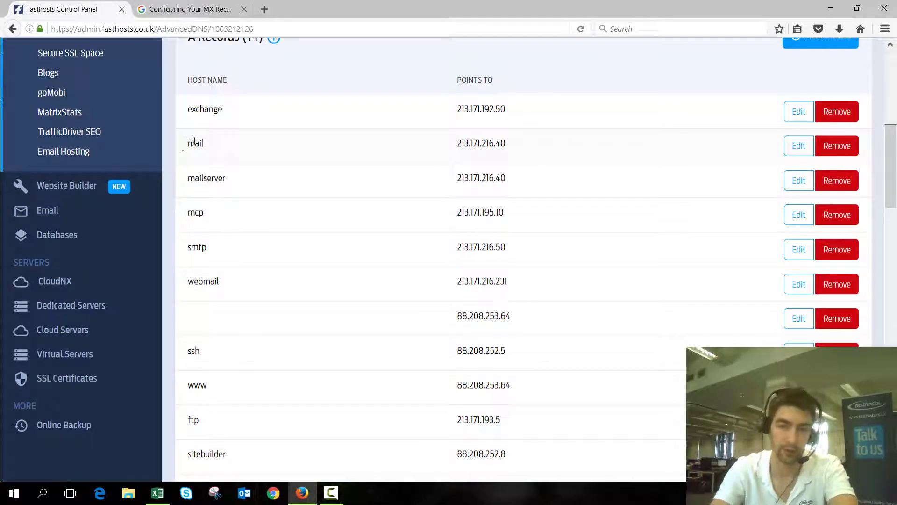
mouse_move(340, 148)
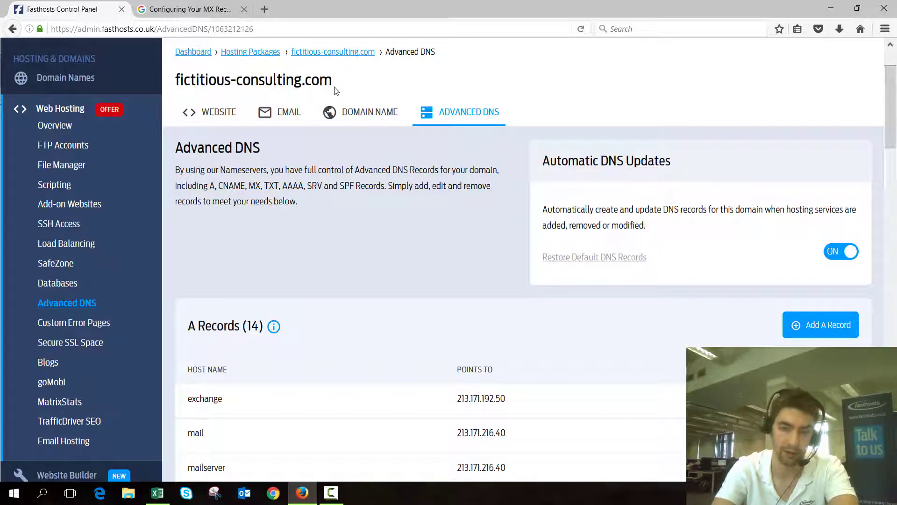
scroll(down, 3)
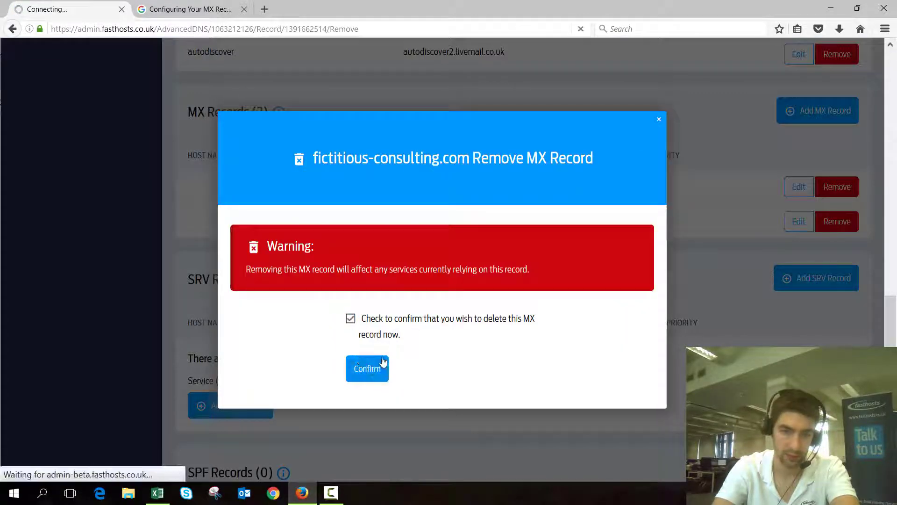
Step: Confirm deleting ASPMX.L.GOOGLE.COM, then remove ALT1.ASPMX.L.GOOGLE.COM, leaving no MX records
click(366, 368)
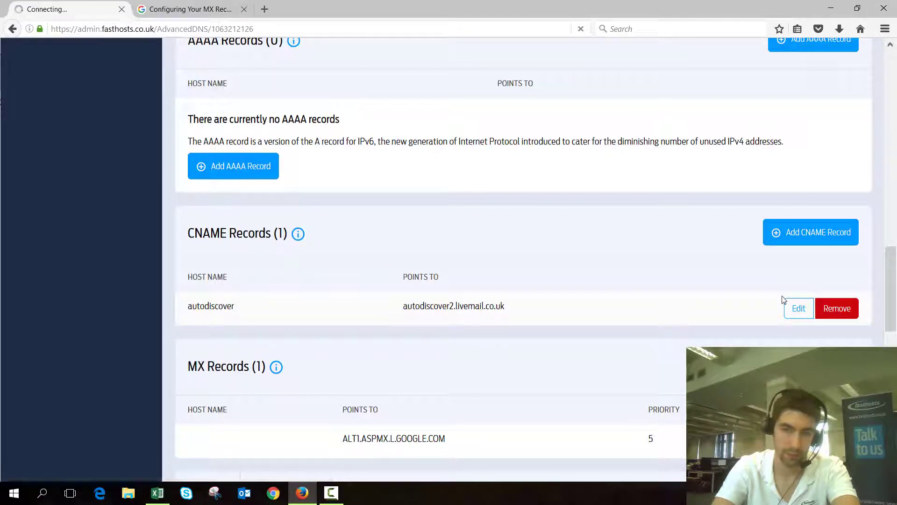
click(837, 308)
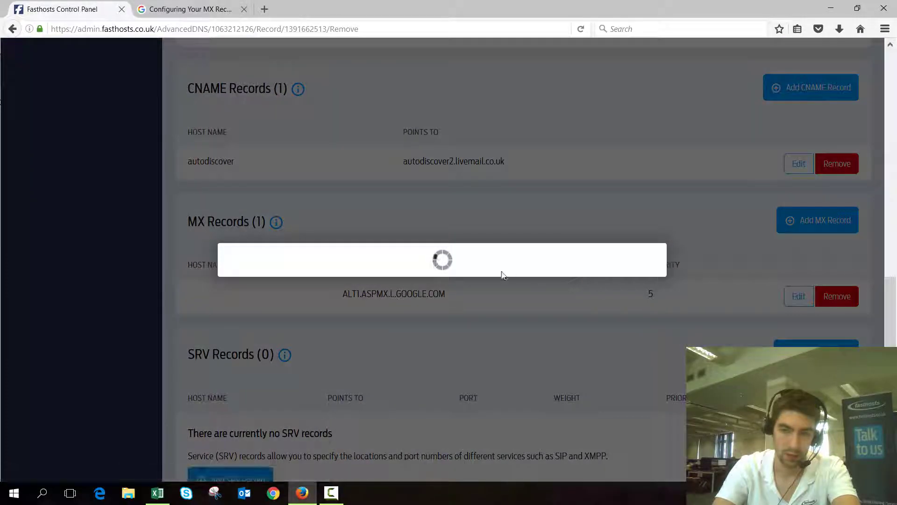
click(837, 296)
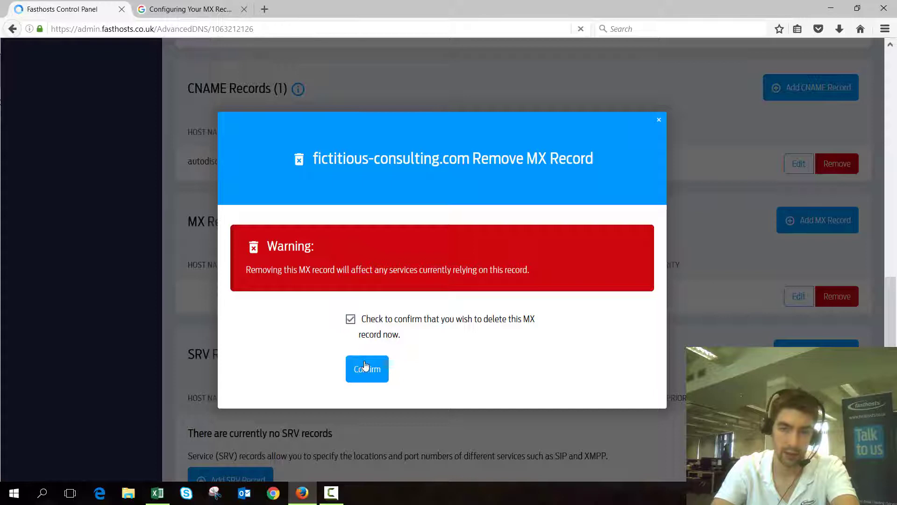
click(366, 368)
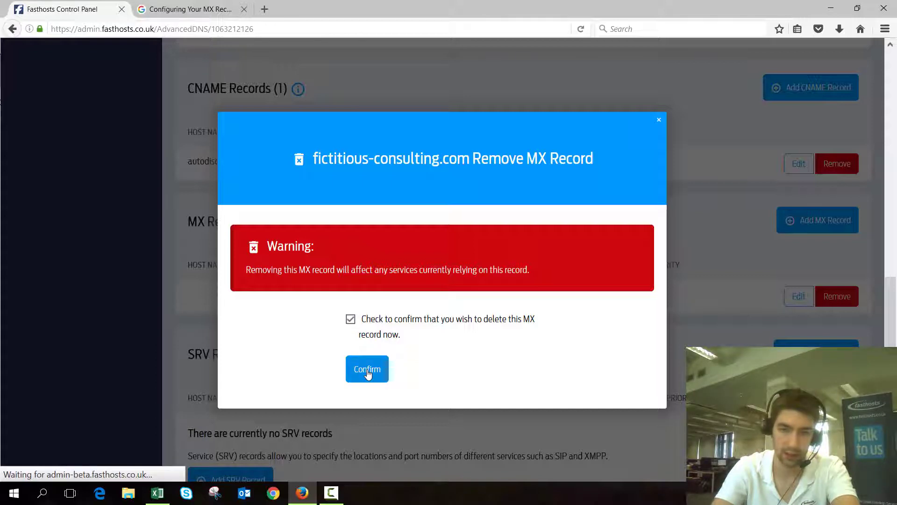
click(366, 368)
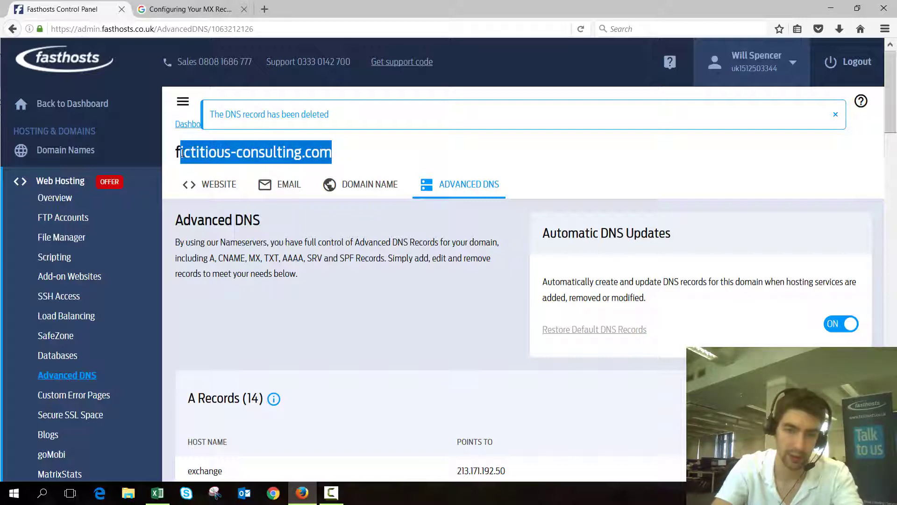
scroll(down, 3)
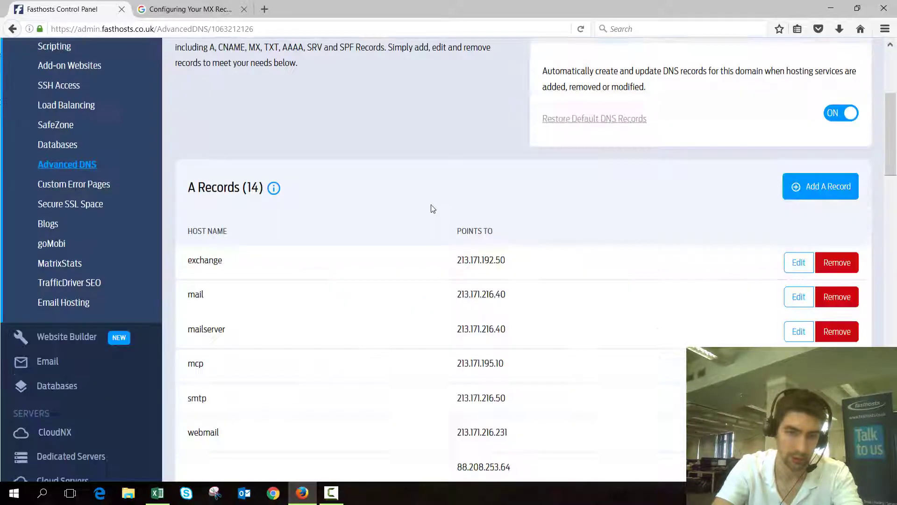
scroll(down, 3)
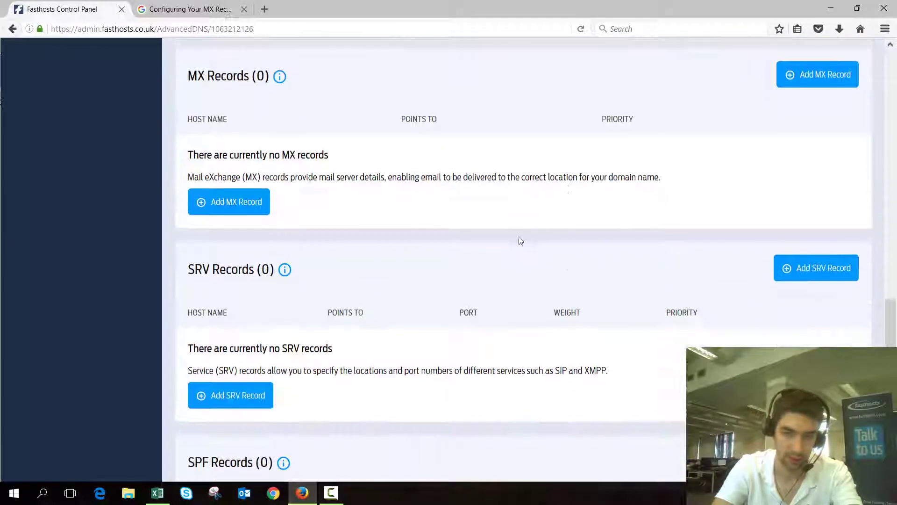
Step: Save an MX record pointing to mail.fictitious-consulting.com with priority 1
click(229, 202)
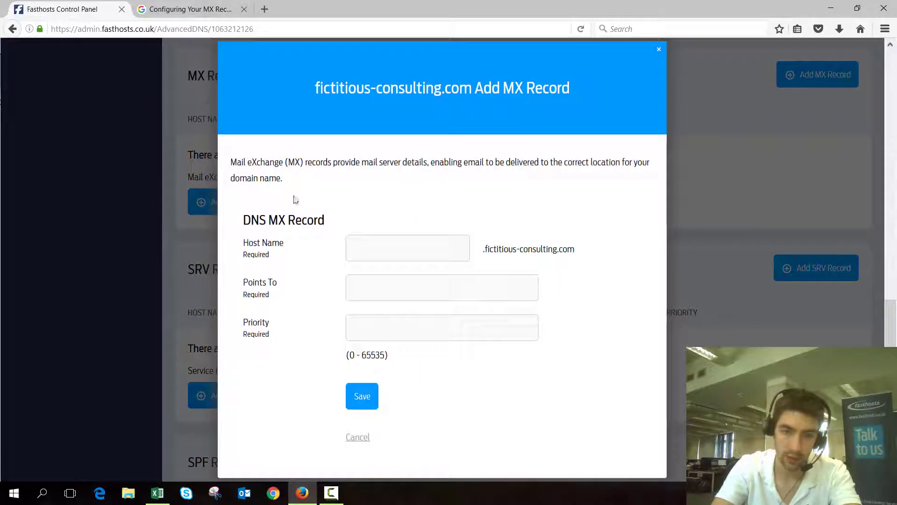
text(mail.fictitious-consulting.com)
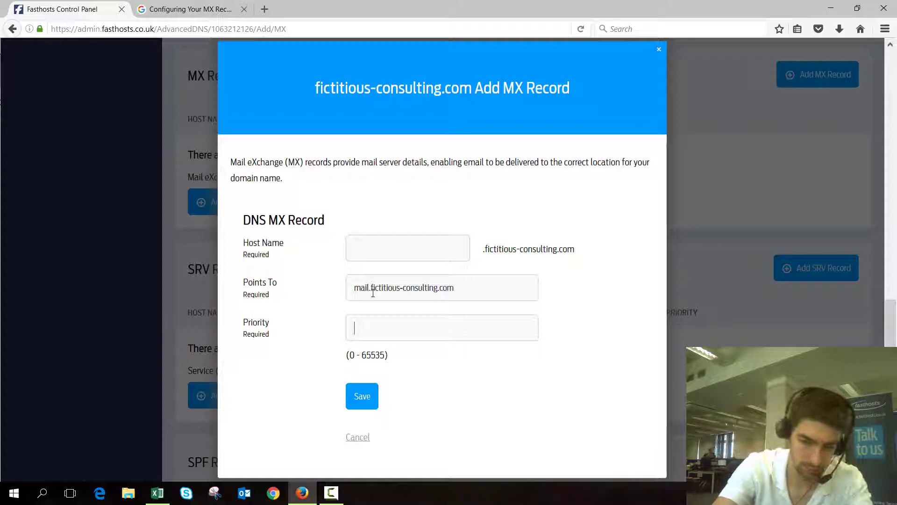
text(1)
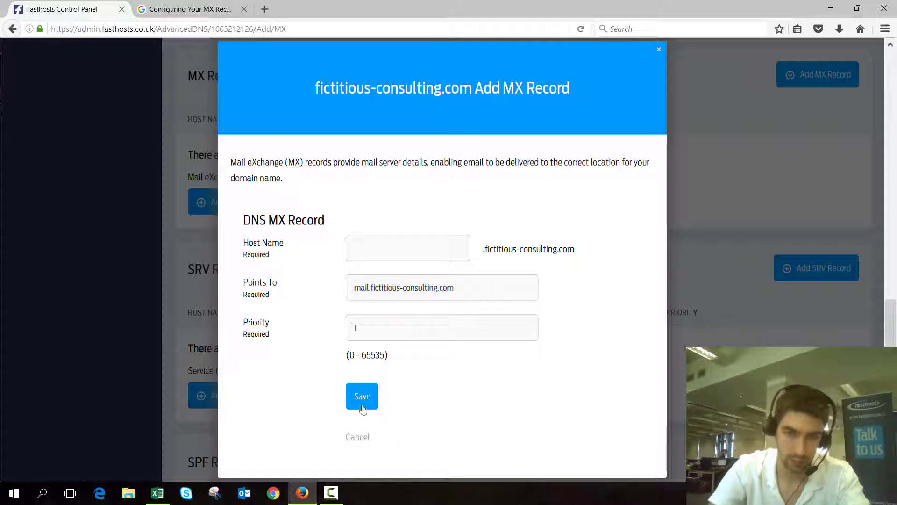
click(361, 396)
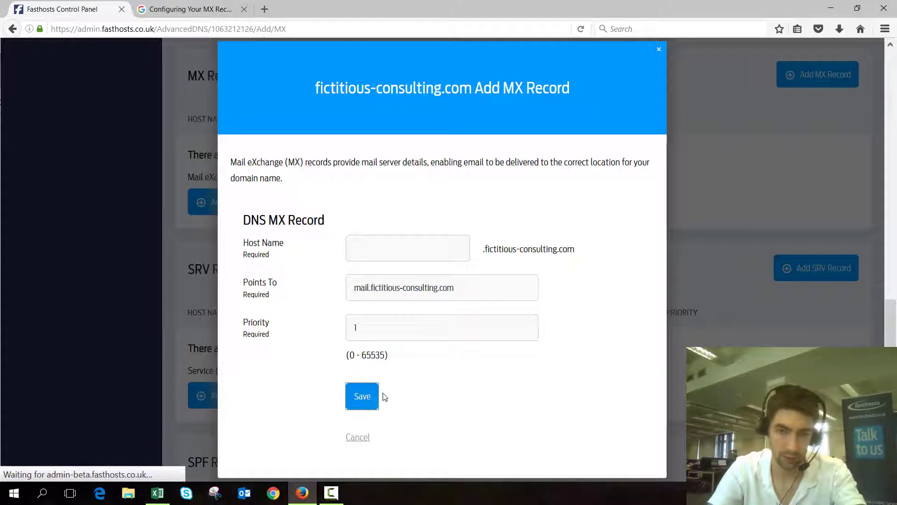
click(362, 396)
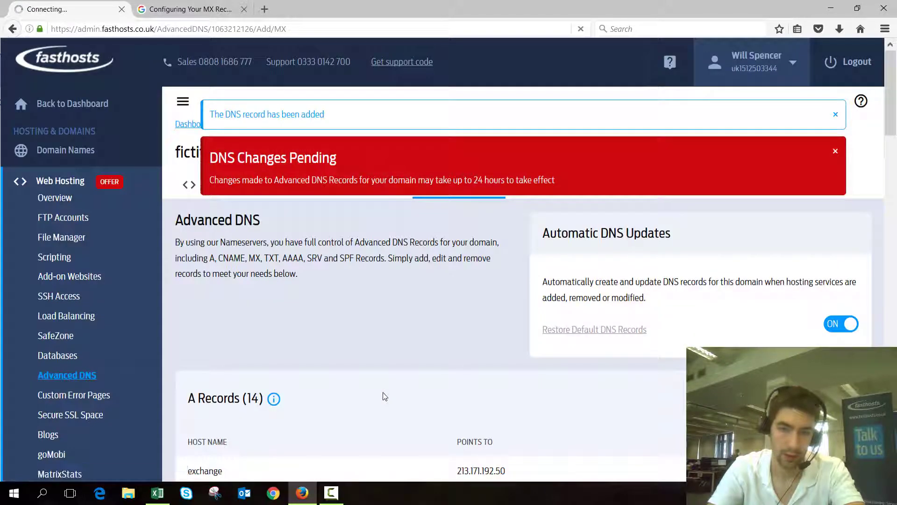
scroll(down, 3)
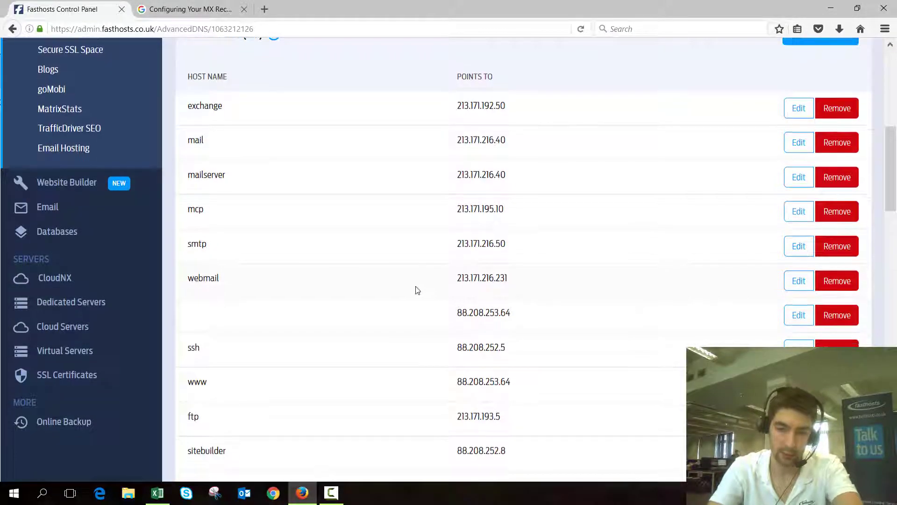
scroll(down, 3)
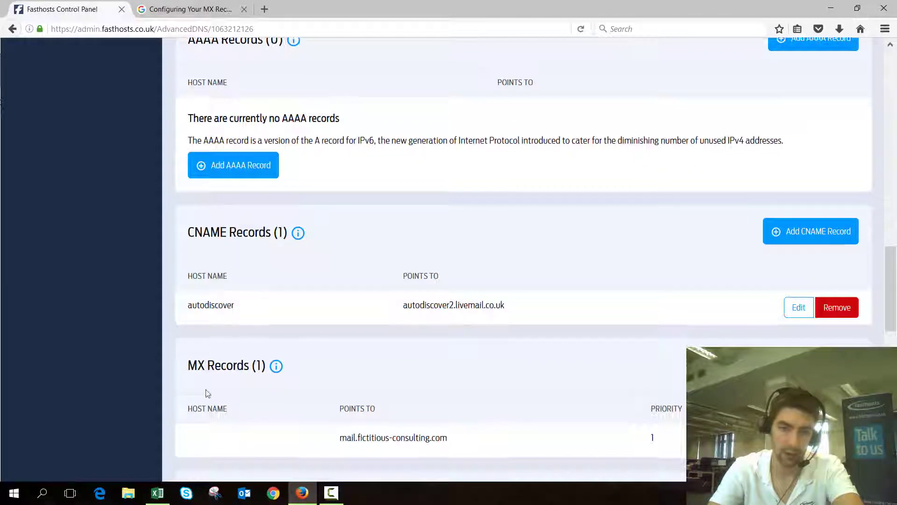
scroll(down, 3)
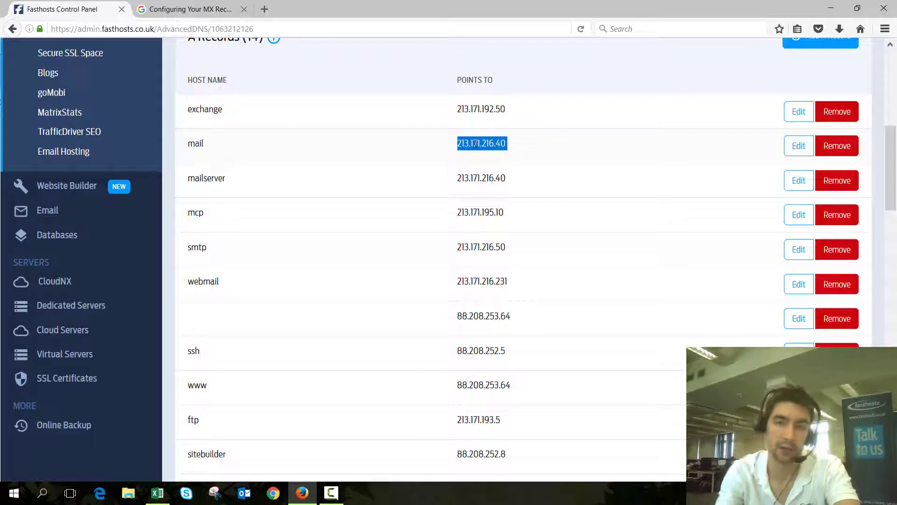
mouse_move(513, 148)
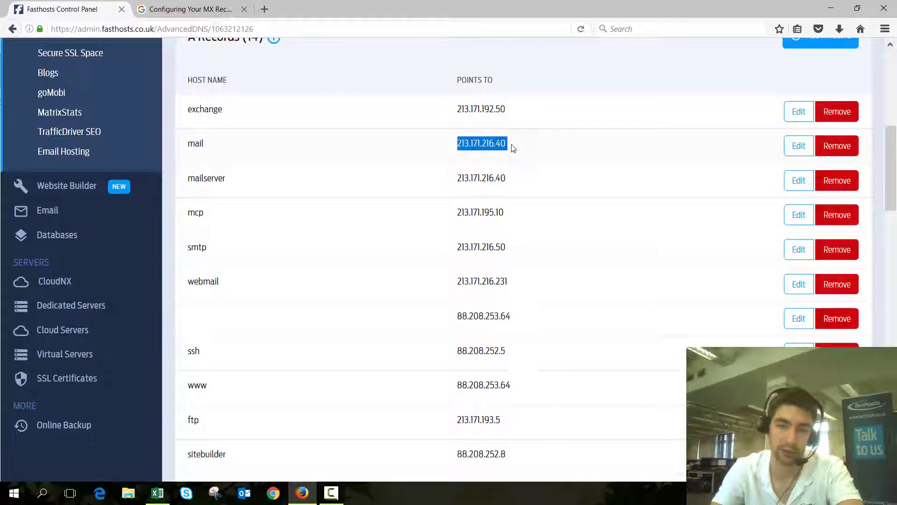
scroll(down, 3)
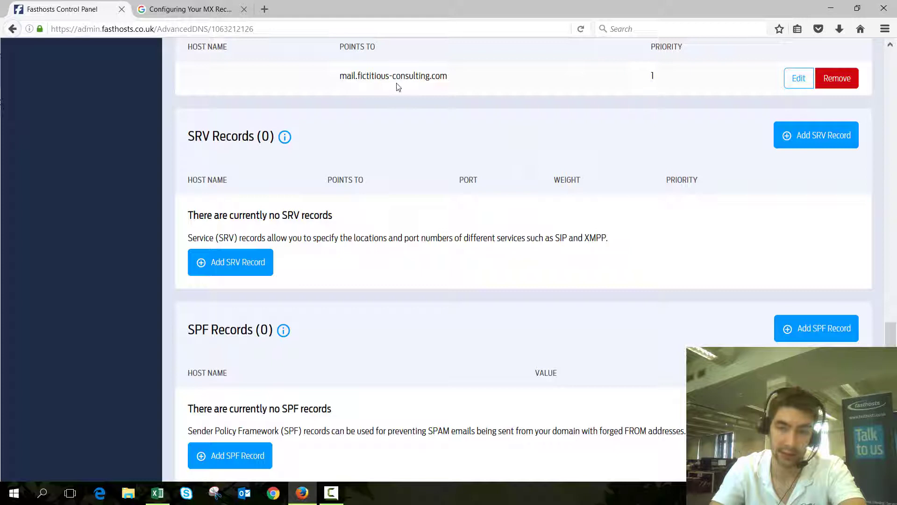
scroll(up, 3)
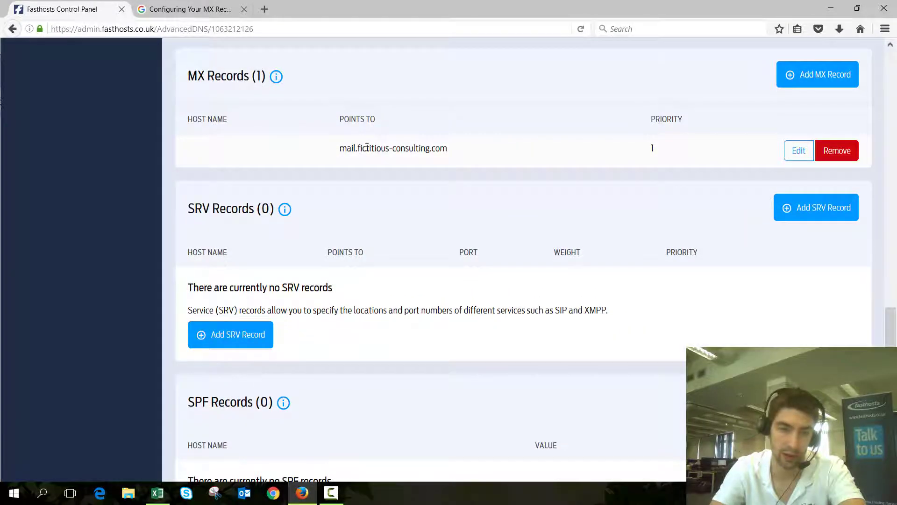